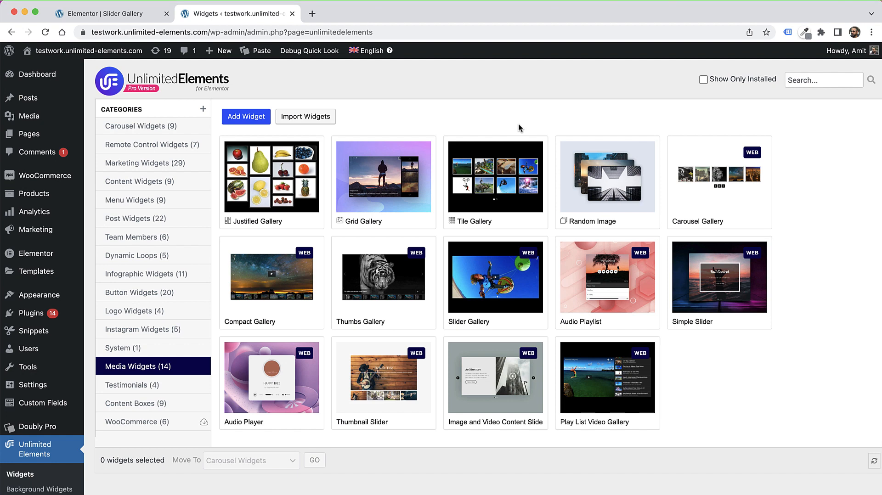
{"action": "mouse_move", "coordinate": [509, 125]}
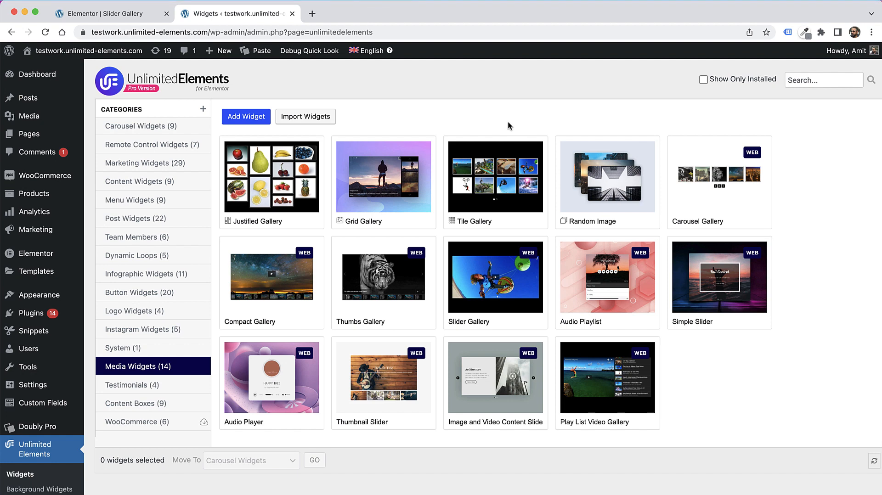
{"action": "mouse_move", "coordinate": [420, 128]}
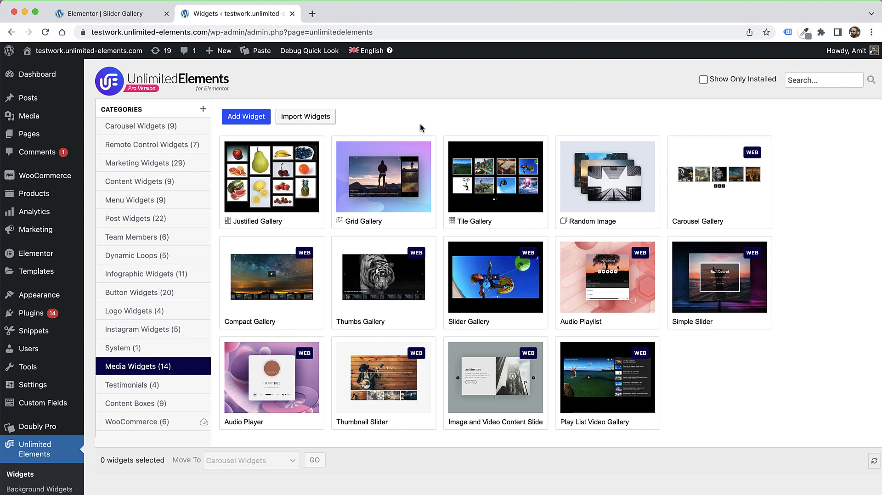
{"action": "mouse_move", "coordinate": [430, 97]}
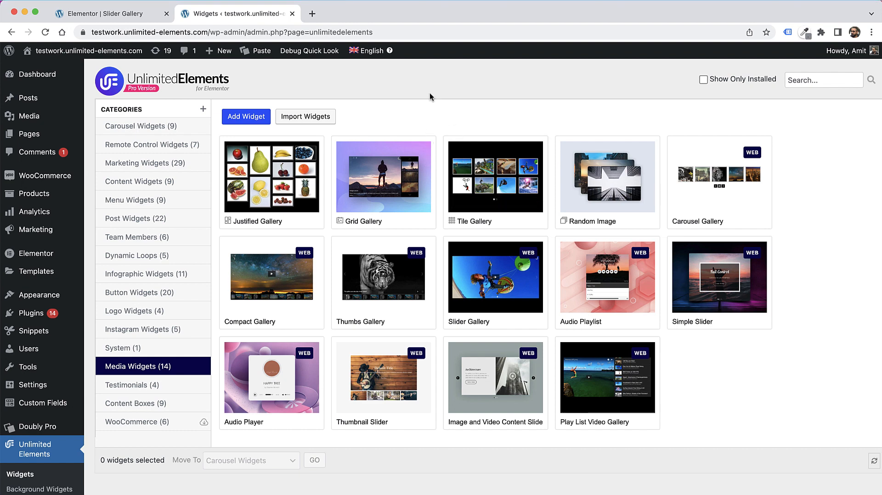
{"action": "mouse_move", "coordinate": [190, 83]}
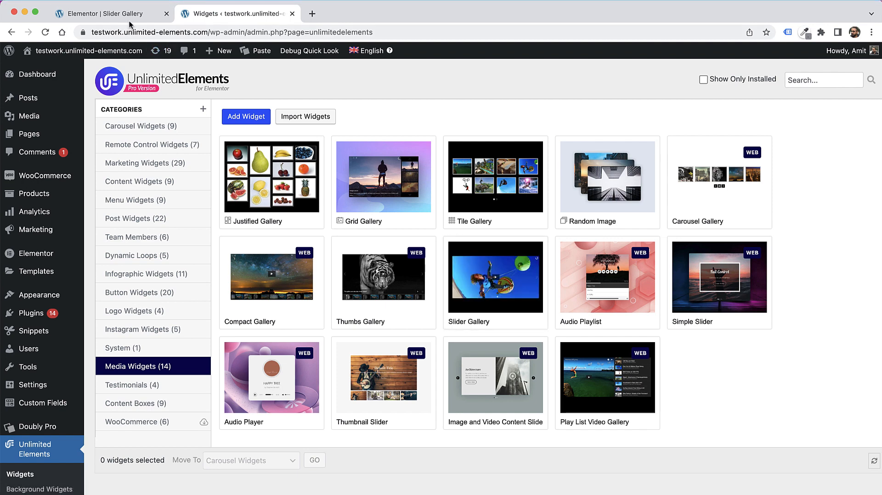
- Switch to the editor tab and search widgets for 'slider gal' to add Slider Gallery
{"action": "left_click", "coordinate": [107, 13]}
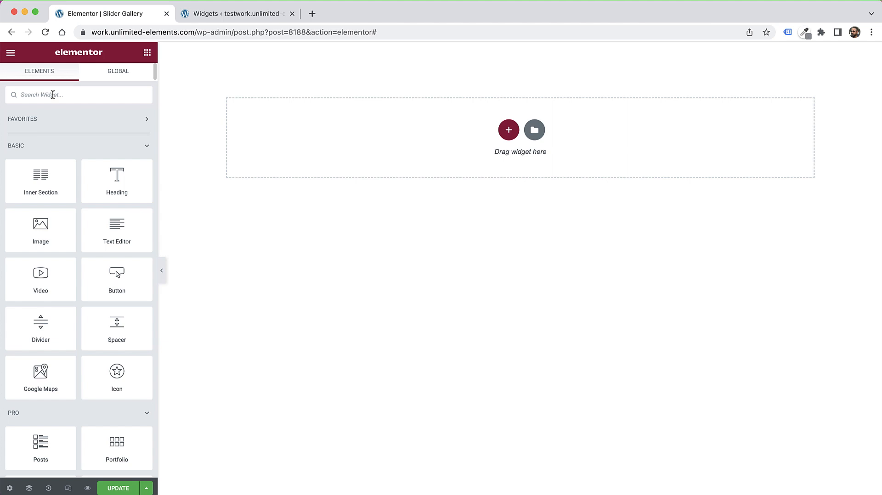
{"action": "type", "text": "slider gal"}
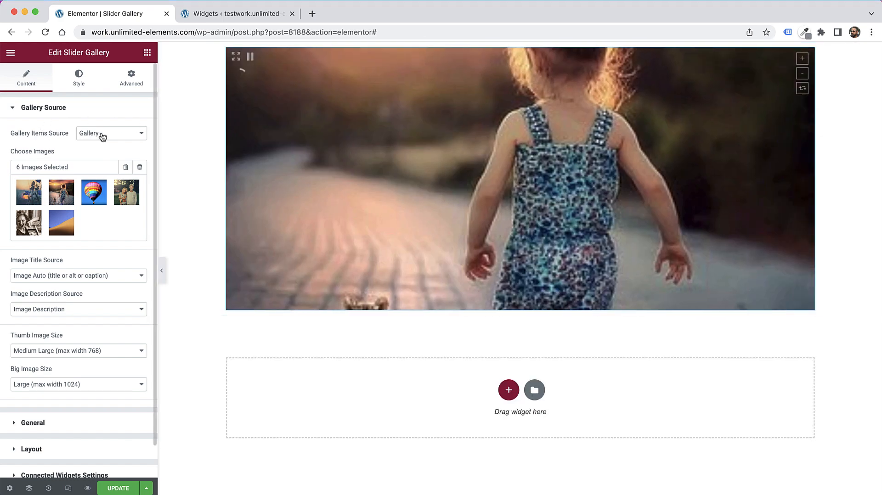
{"action": "left_click", "coordinate": [110, 133]}
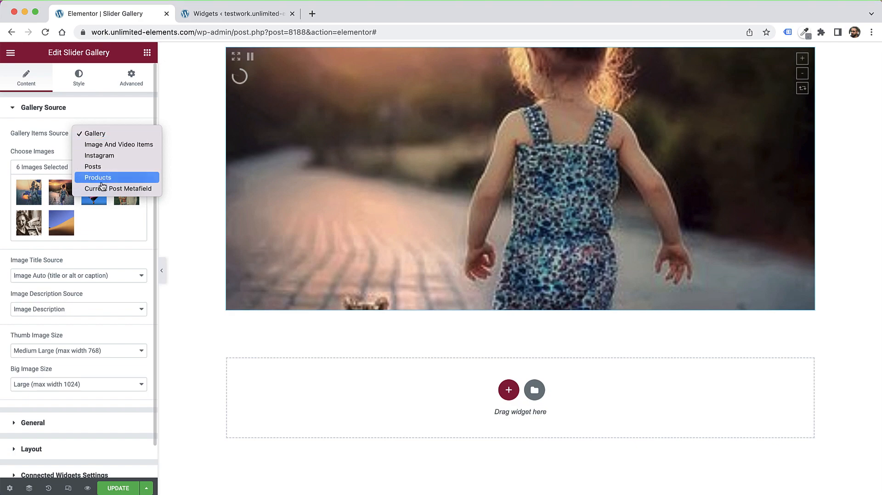
{"action": "mouse_move", "coordinate": [47, 146]}
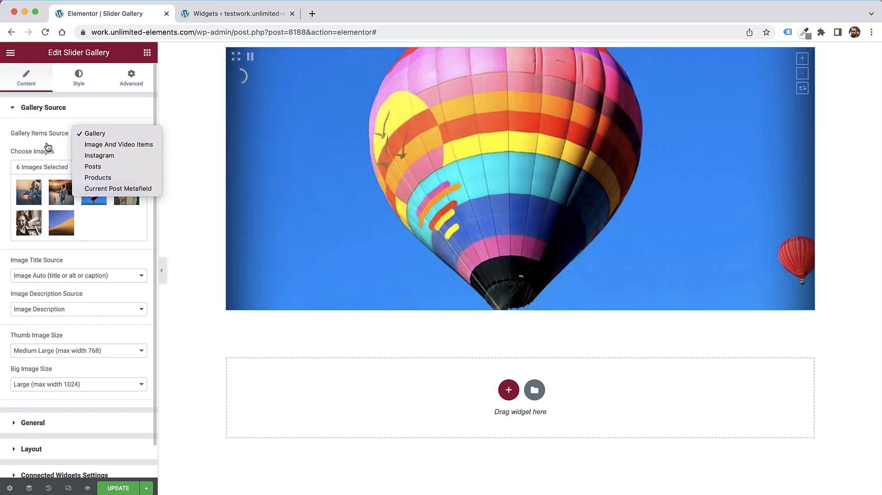
{"action": "mouse_move", "coordinate": [94, 133]}
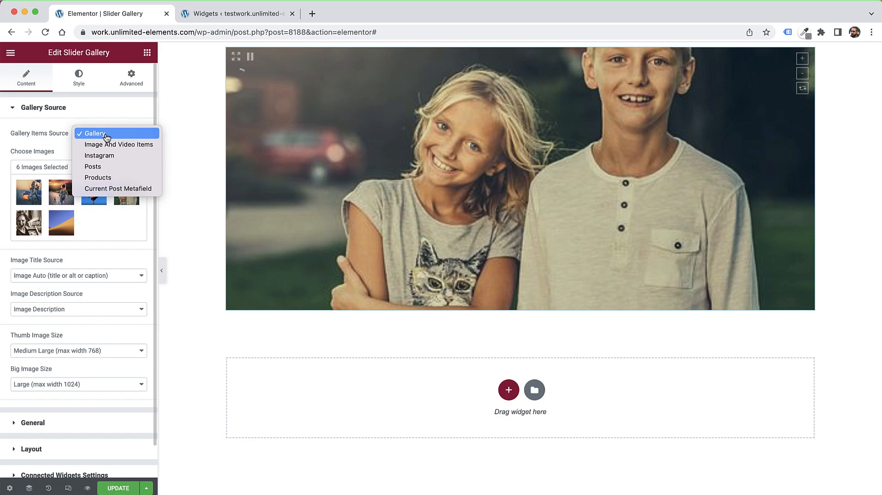
{"action": "left_click", "coordinate": [93, 133]}
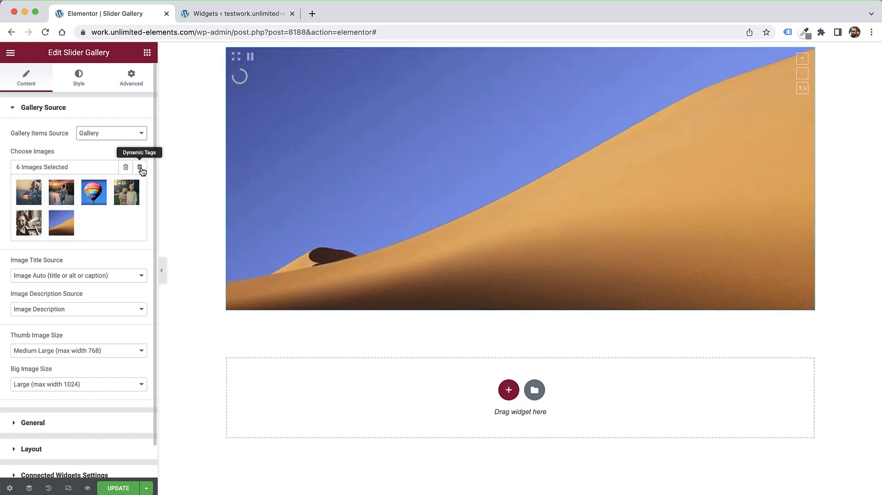
{"action": "left_click", "coordinate": [142, 167]}
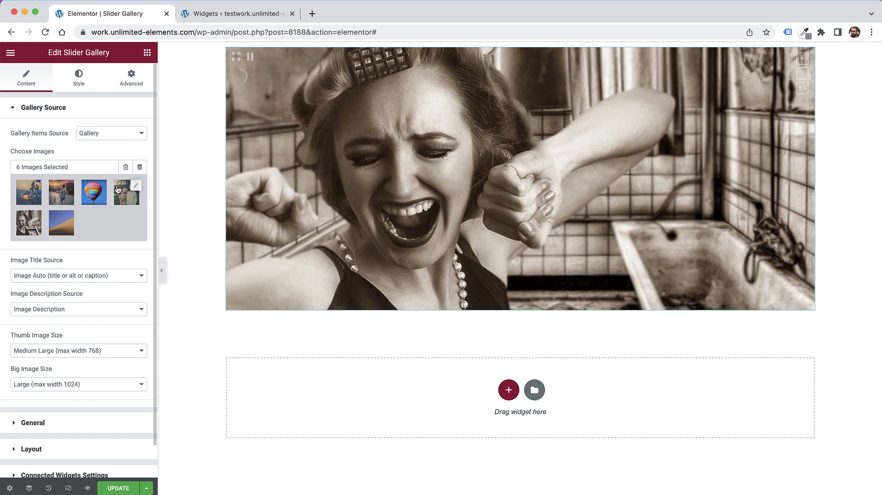
{"action": "left_click", "coordinate": [133, 185]}
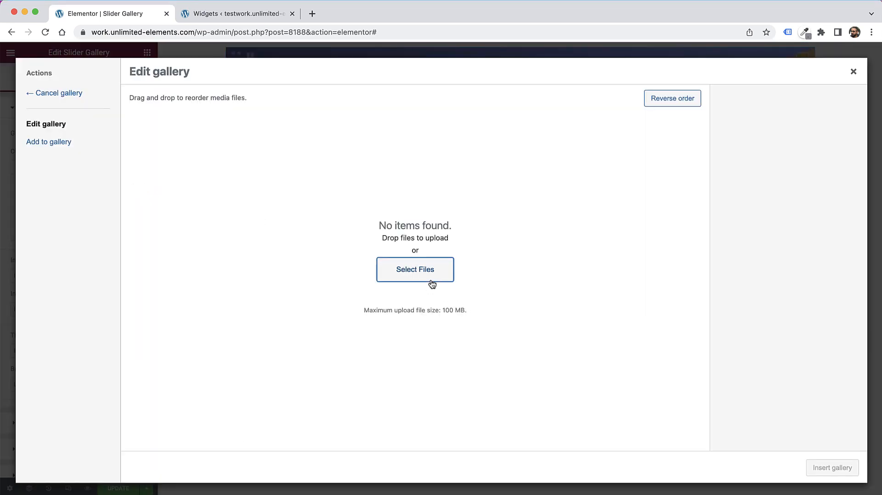
- Upload five fruit photos from Desktop, pineapple third, and insert them as the gallery
{"action": "left_click", "coordinate": [414, 269]}
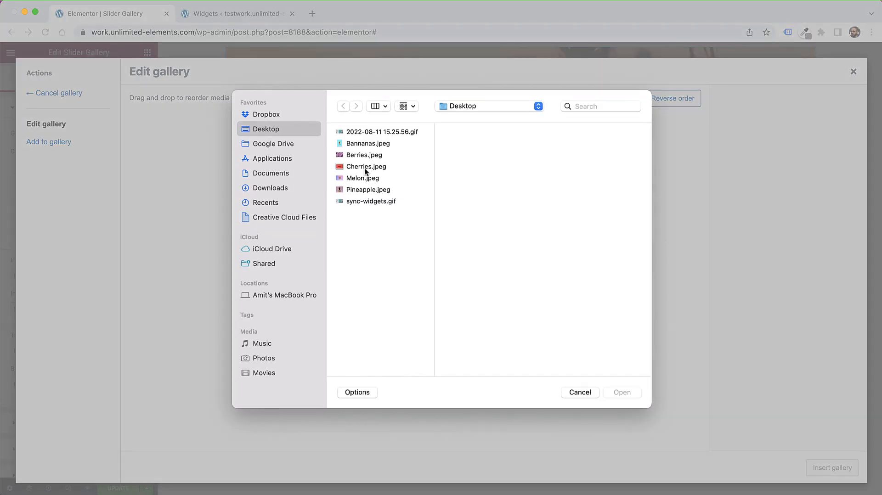
{"action": "left_click", "coordinate": [622, 392]}
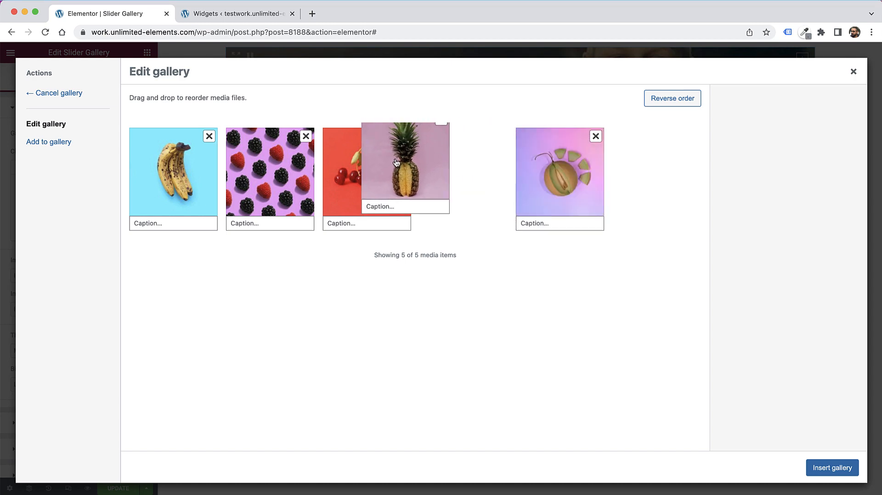
{"action": "left_click", "coordinate": [832, 467]}
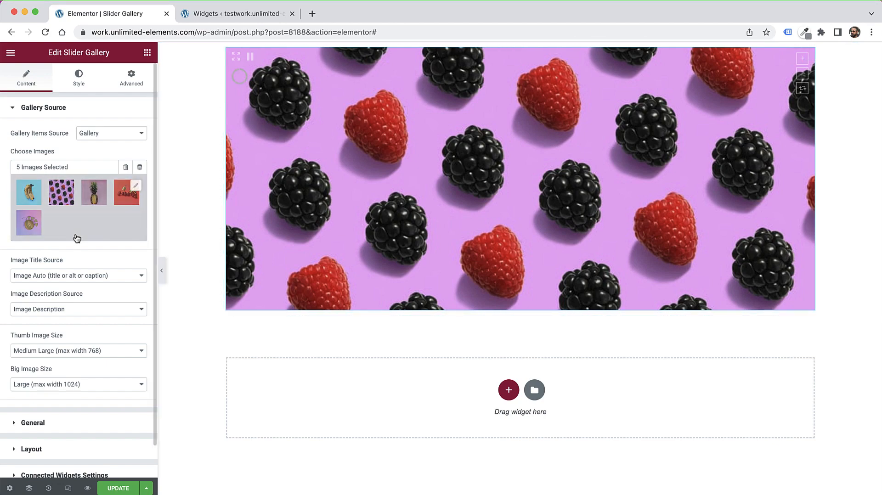
- Set autoplay interval 2000, Image Fit Contain, Fade transition and transition speed 1000
{"action": "left_click", "coordinate": [32, 423]}
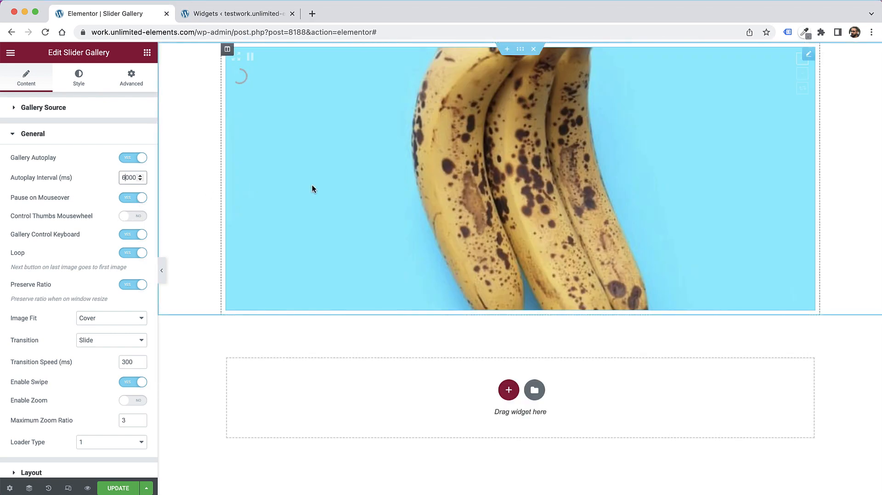
{"action": "mouse_move", "coordinate": [236, 86]}
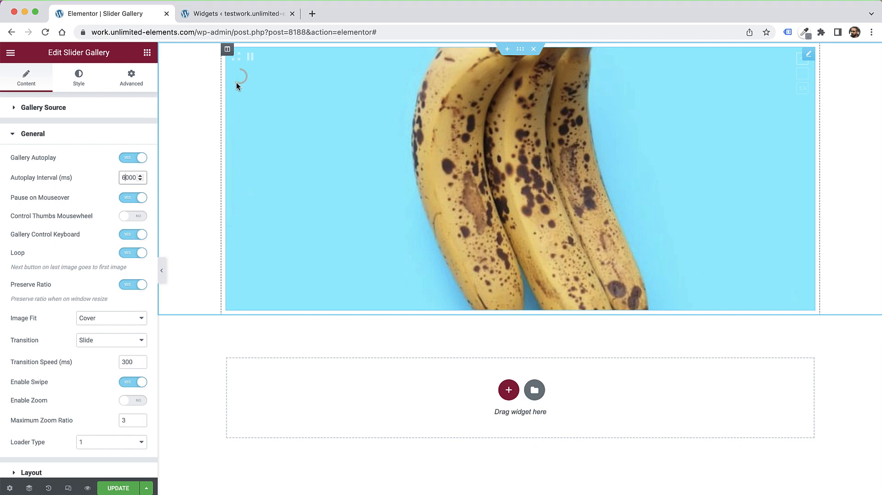
{"action": "mouse_move", "coordinate": [233, 84]}
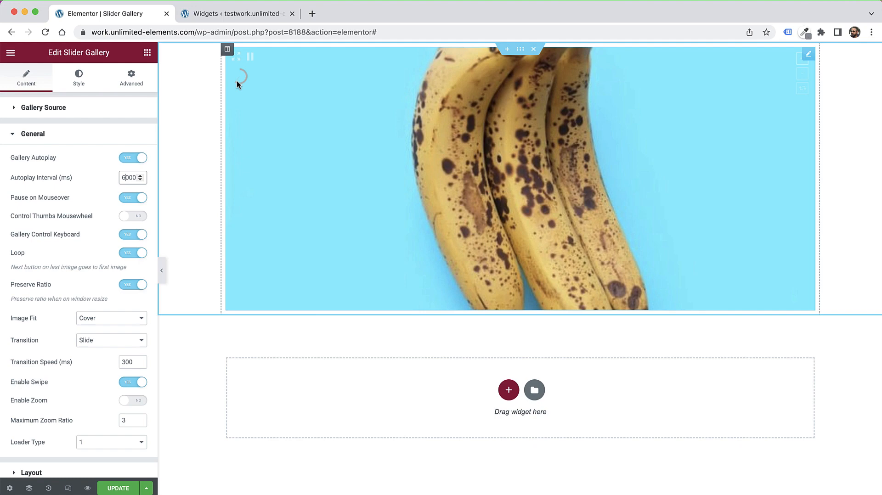
{"action": "mouse_move", "coordinate": [409, 151]}
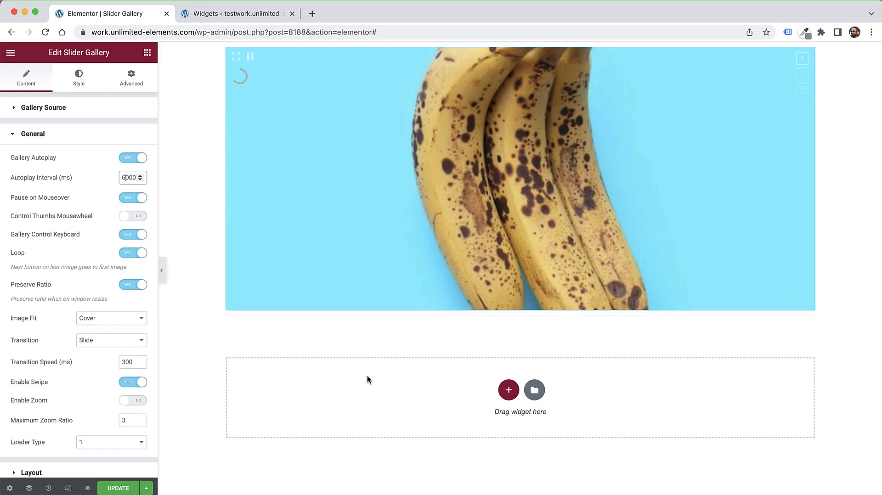
{"action": "mouse_move", "coordinate": [56, 219]}
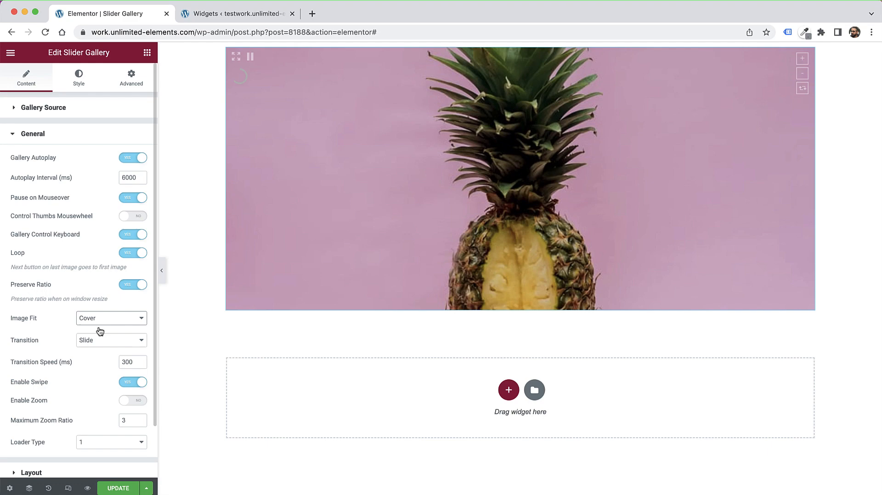
{"action": "left_click", "coordinate": [111, 317]}
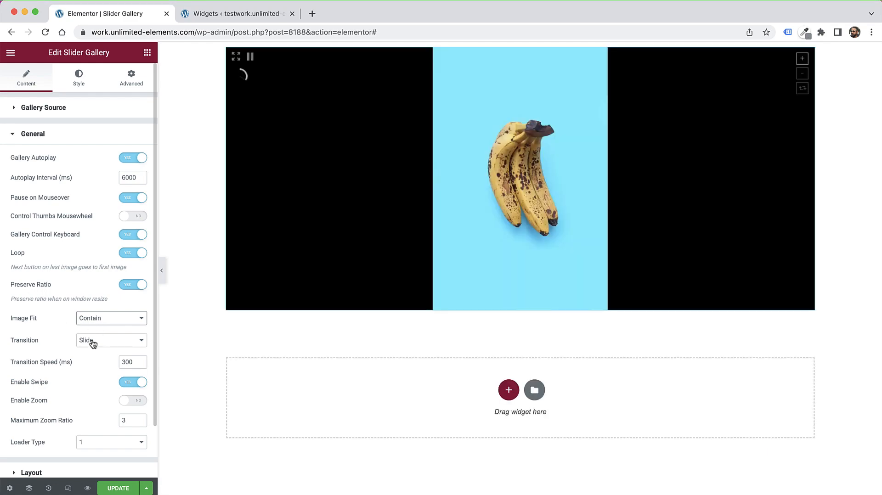
{"action": "left_click", "coordinate": [110, 340]}
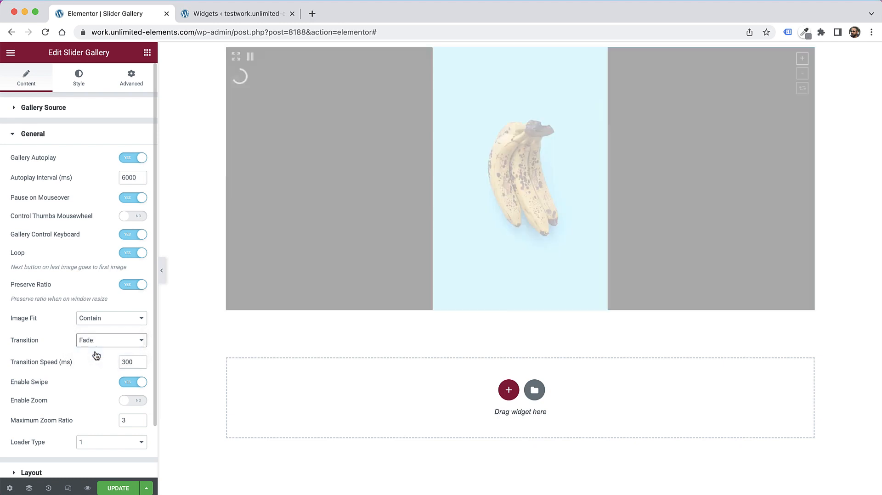
{"action": "scroll", "scroll_direction": "up", "scroll_amount": 3}
{"action": "type", "text": "1000"}
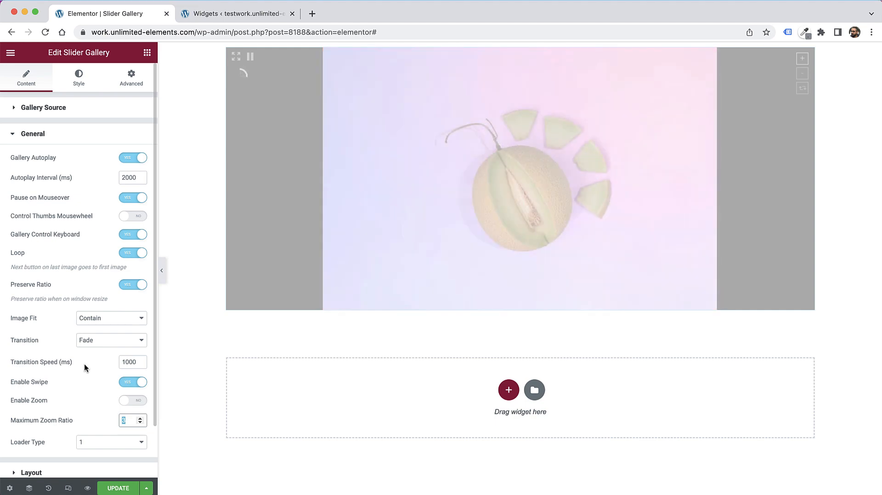
{"action": "scroll", "scroll_direction": "down", "scroll_amount": 3}
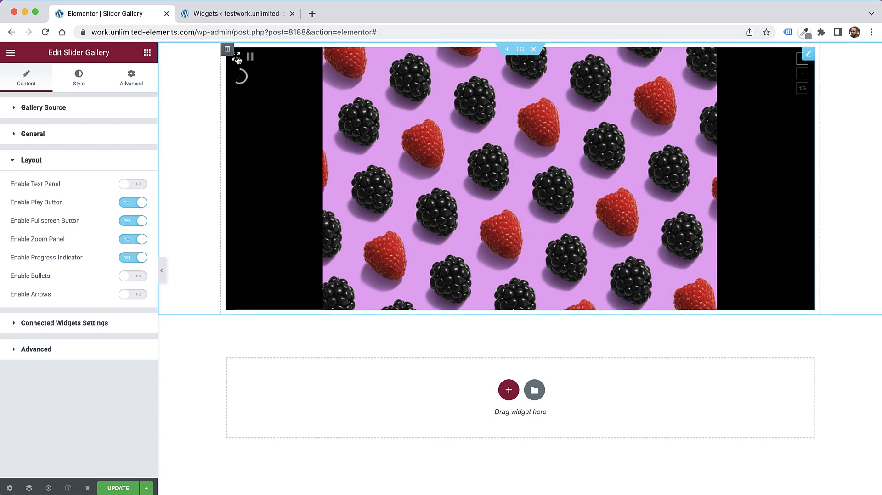
{"action": "mouse_move", "coordinate": [805, 79]}
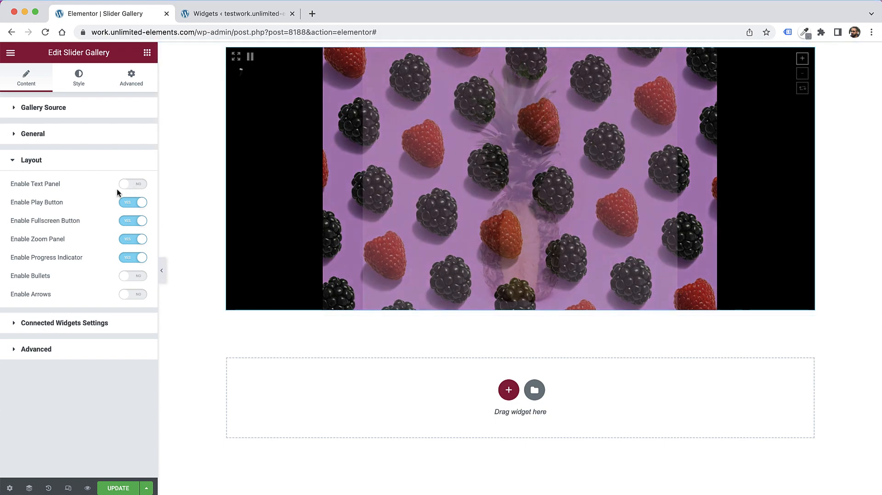
- Turn off the caption text panel and enable slider arrows and bullets
{"action": "left_click", "coordinate": [132, 184]}
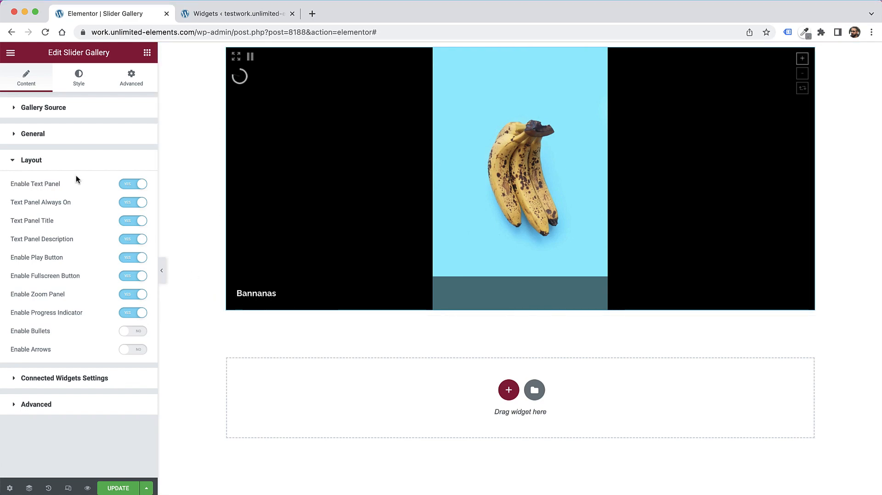
{"action": "left_click", "coordinate": [132, 202]}
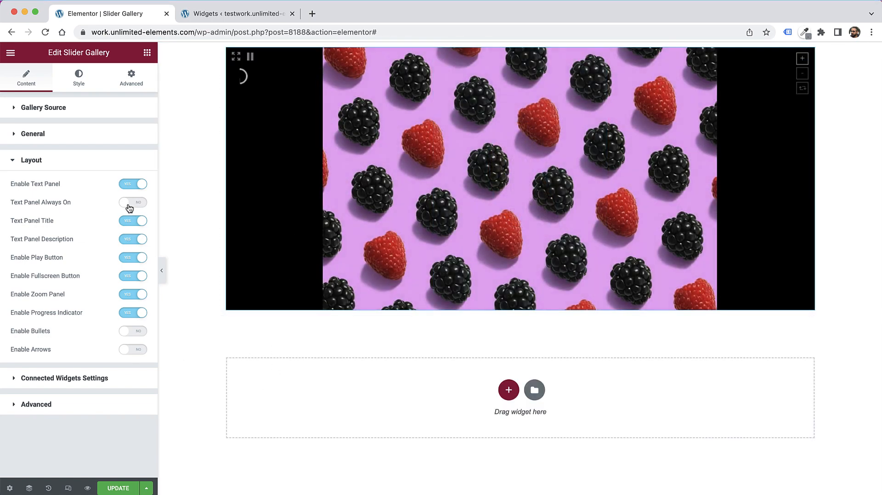
{"action": "left_click", "coordinate": [132, 202]}
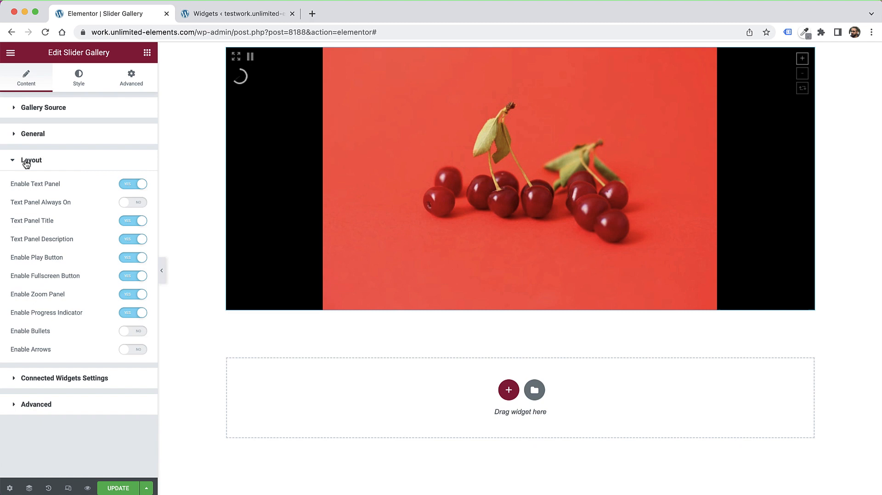
{"action": "left_click", "coordinate": [133, 202]}
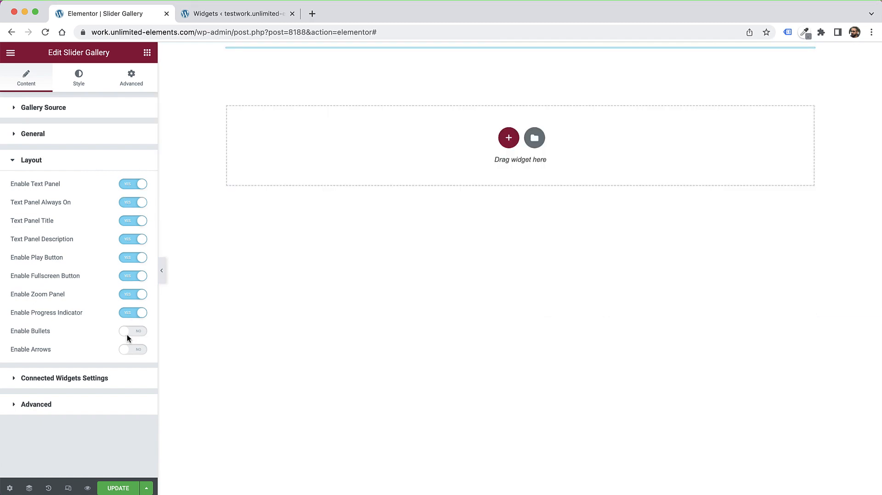
{"action": "left_click", "coordinate": [133, 349]}
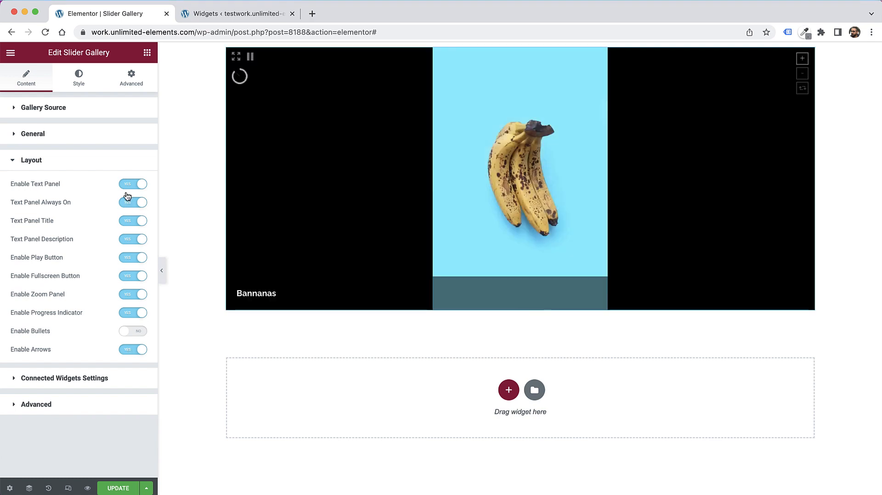
{"action": "left_click", "coordinate": [132, 184]}
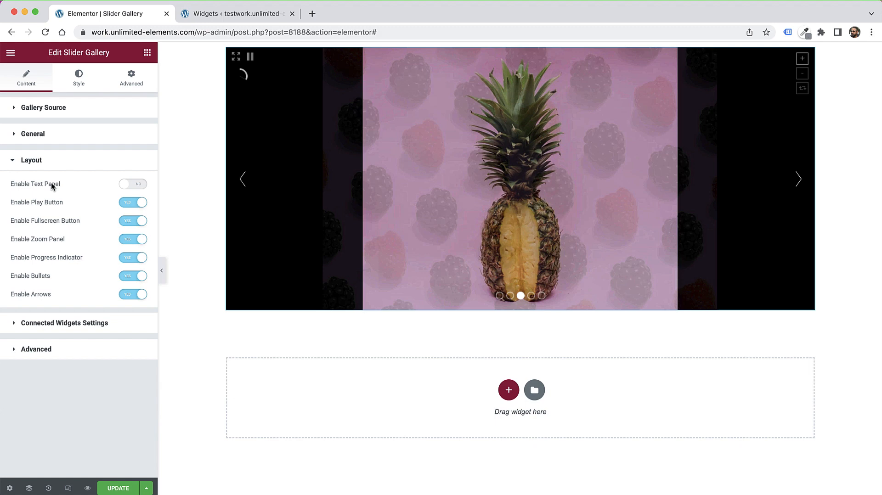
{"action": "left_click", "coordinate": [65, 322]}
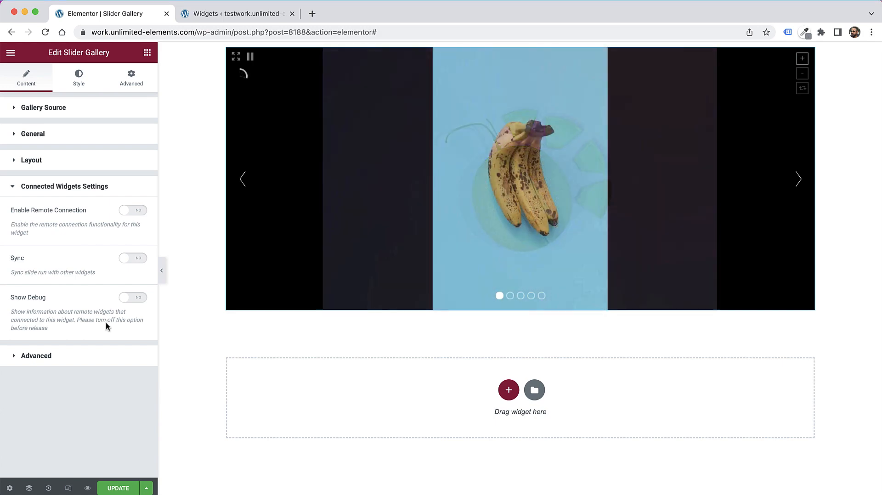
- Enable Remote Connection and add and test remote arrows, counter and bullets beside the slider
{"action": "left_click", "coordinate": [133, 210]}
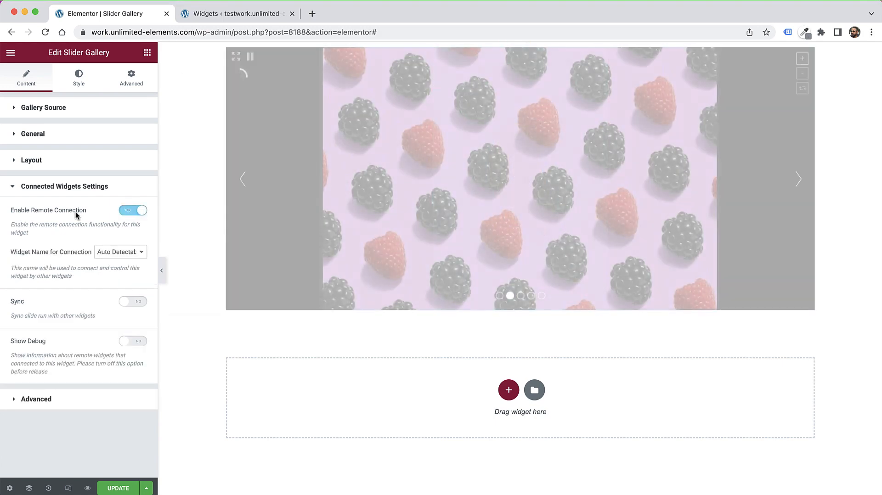
{"action": "scroll", "scroll_direction": "down", "scroll_amount": 3}
{"action": "type", "text": "remote"}
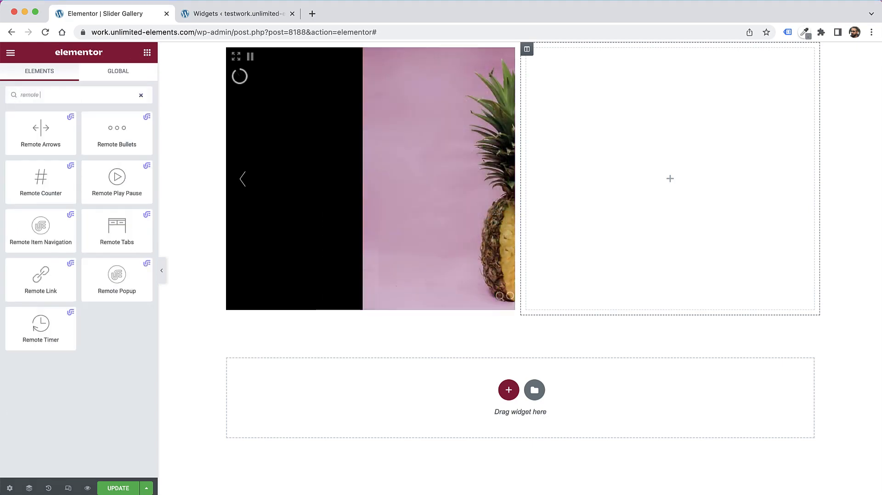
{"action": "left_click", "coordinate": [41, 132]}
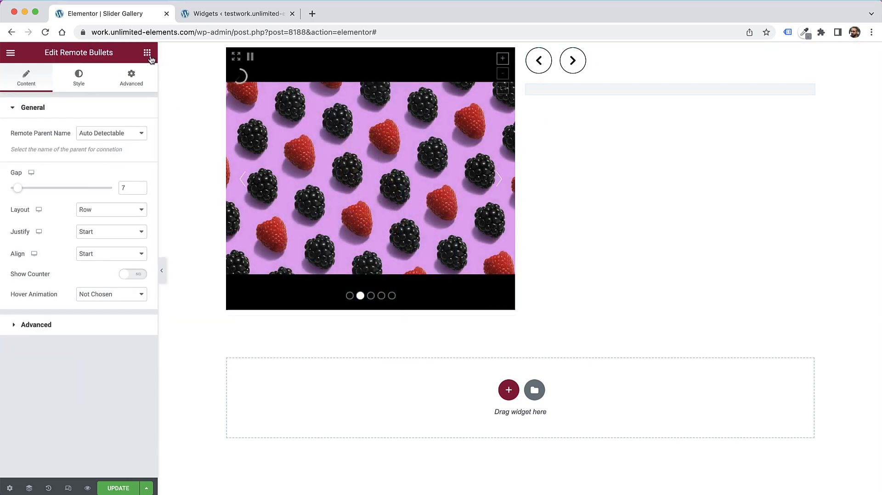
{"action": "left_click", "coordinate": [147, 52]}
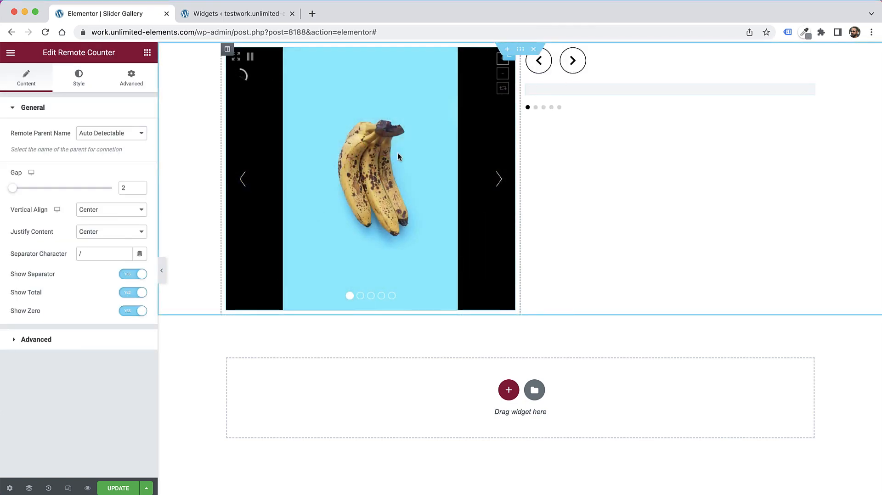
{"action": "left_click", "coordinate": [572, 61]}
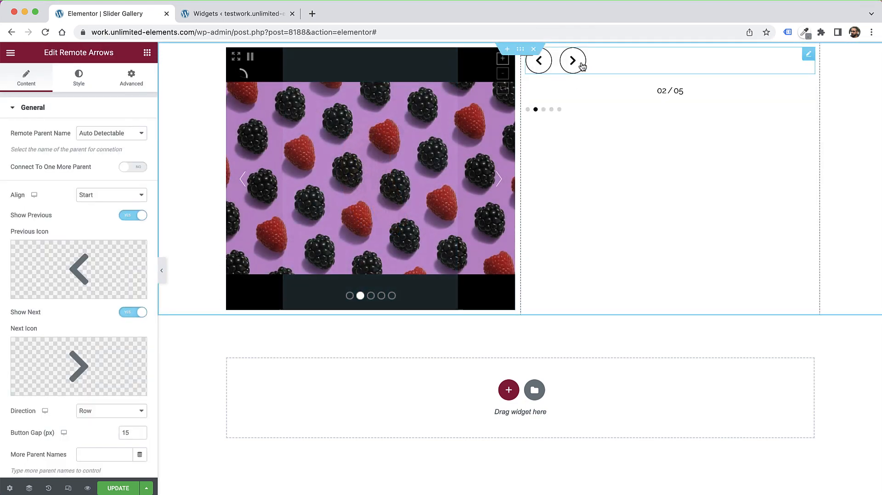
{"action": "left_click", "coordinate": [573, 60]}
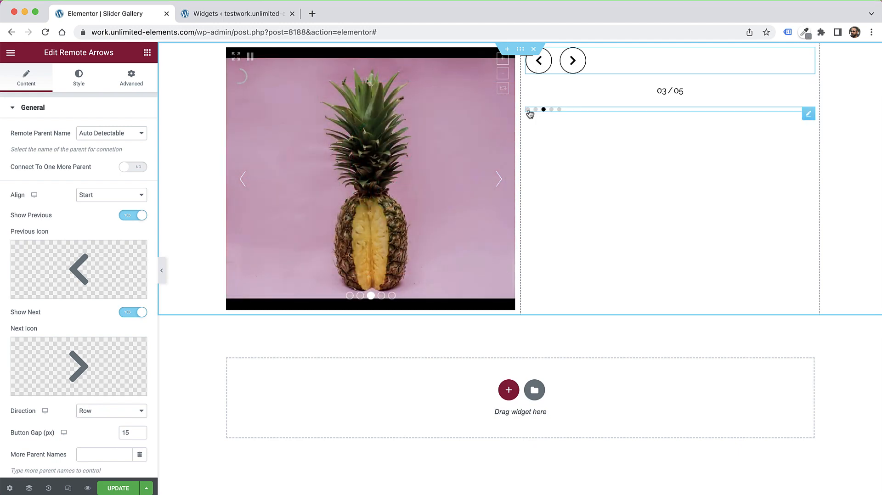
{"action": "left_click", "coordinate": [559, 110]}
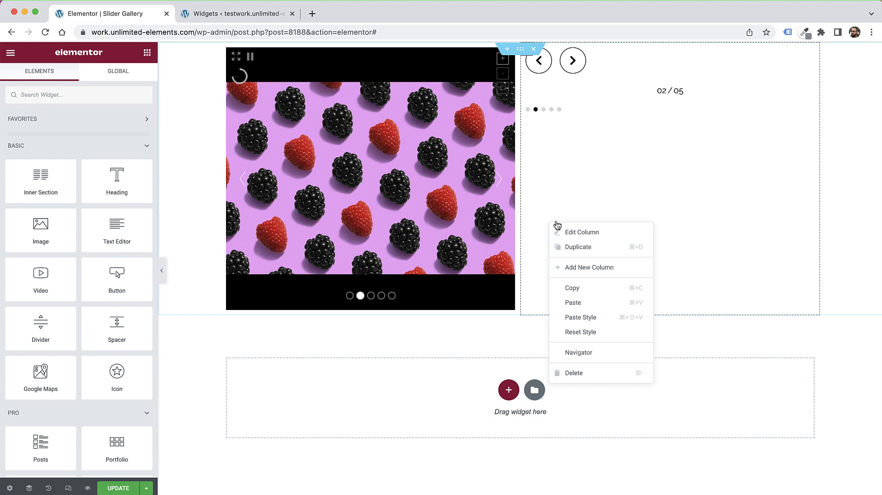
{"action": "mouse_move", "coordinate": [574, 372]}
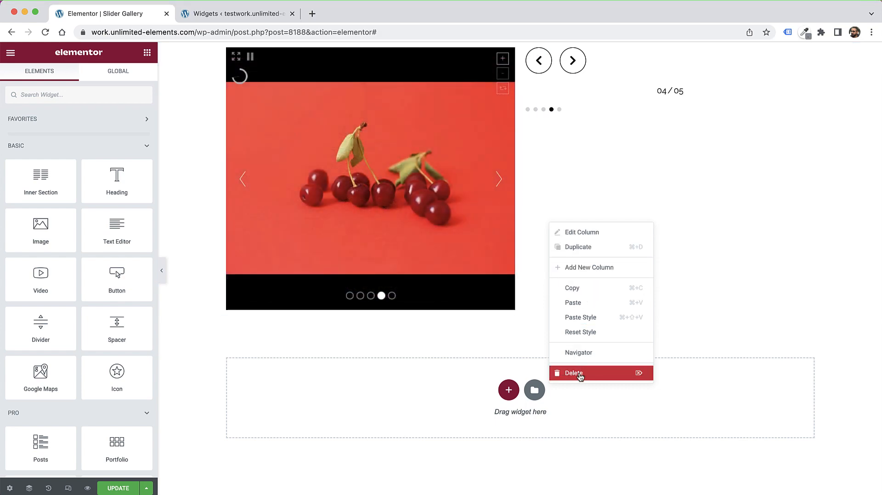
- Delete the remote-widgets column and add an empty column beside the slider
{"action": "left_click", "coordinate": [498, 179]}
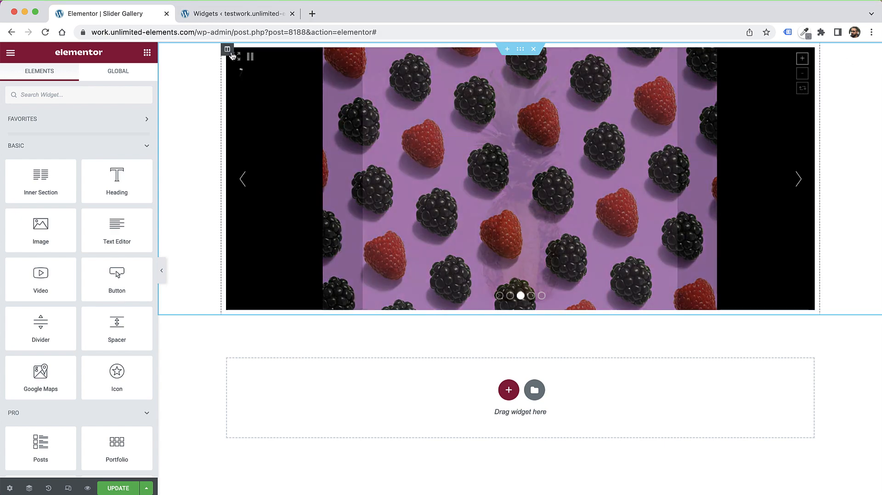
{"action": "left_click", "coordinate": [227, 49]}
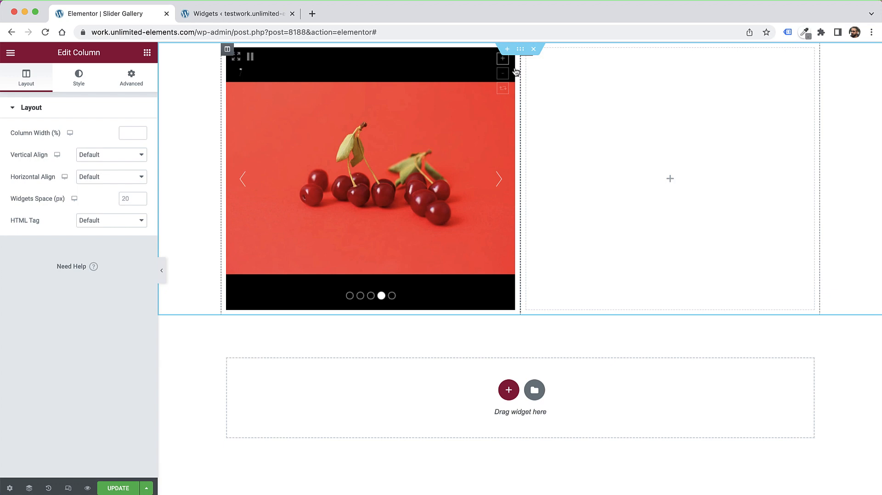
{"action": "mouse_move", "coordinate": [202, 65]}
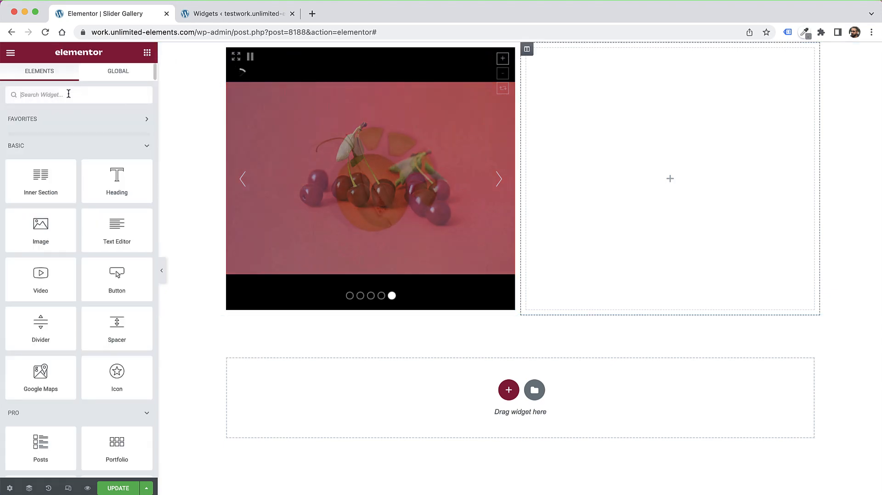
- Add a Content Accordion, duplicate an item to make five, and enable its sync
{"action": "type", "text": "content ac"}
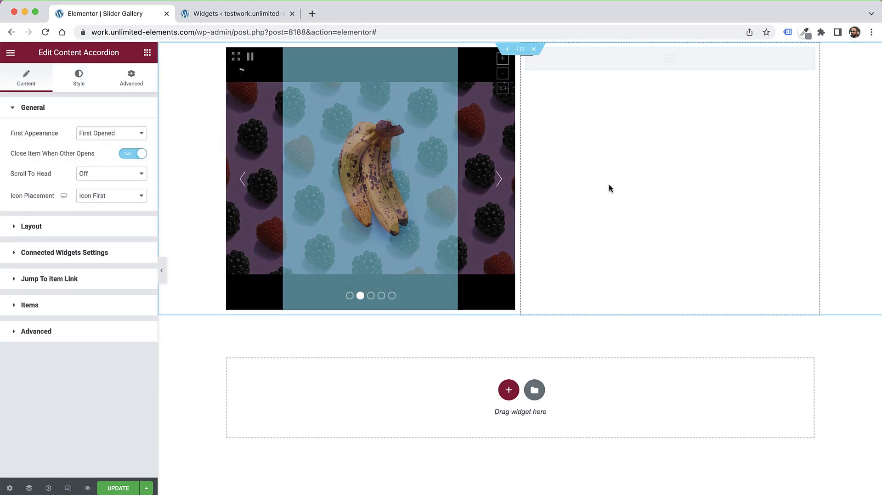
{"action": "left_click", "coordinate": [29, 305]}
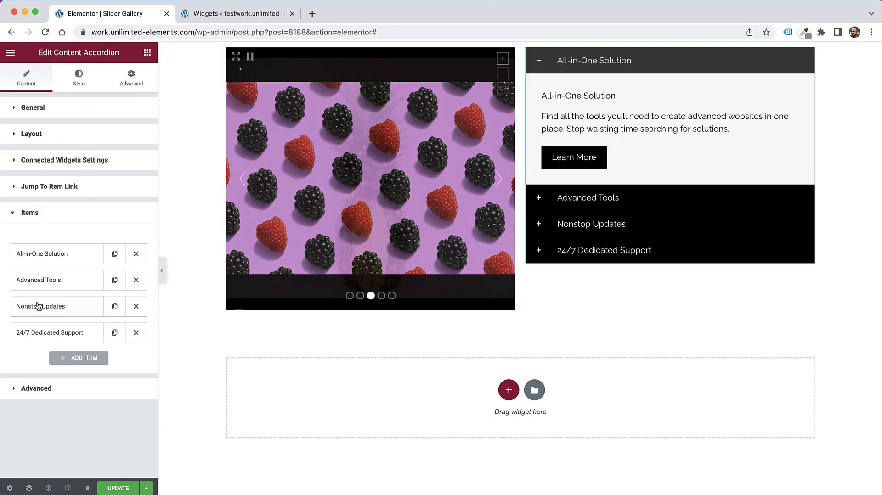
{"action": "left_click", "coordinate": [115, 332]}
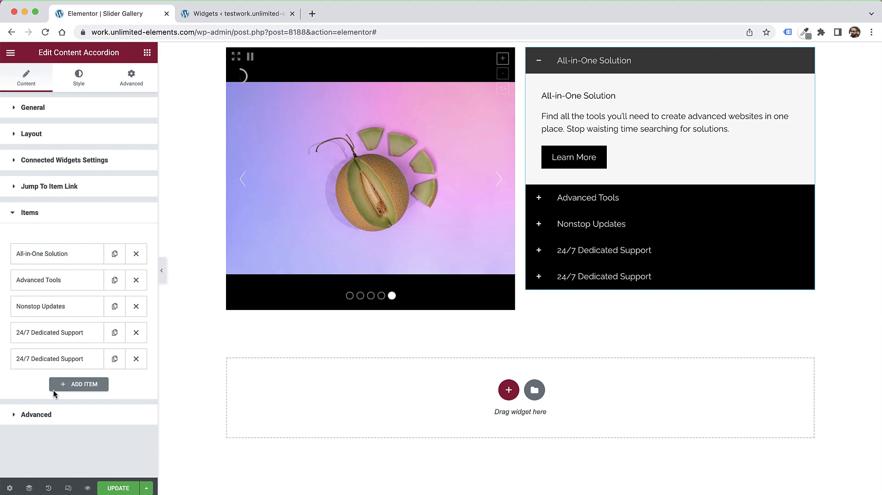
{"action": "left_click", "coordinate": [65, 160]}
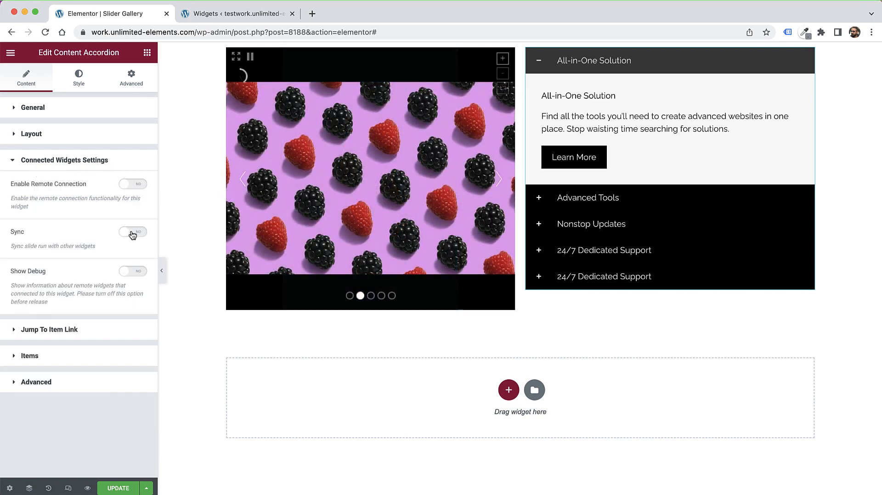
{"action": "left_click", "coordinate": [132, 231]}
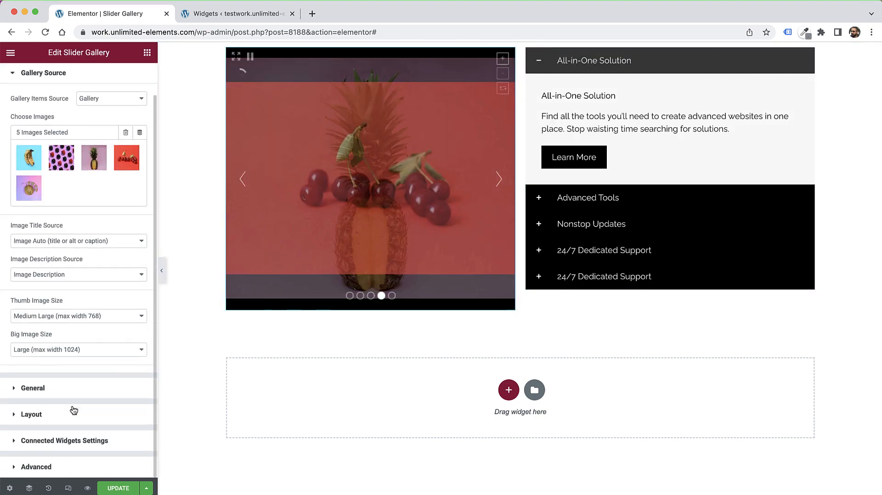
- Turn on Sync in the slider's Connected Widgets Settings and test it with the accordion
{"action": "left_click", "coordinate": [64, 440]}
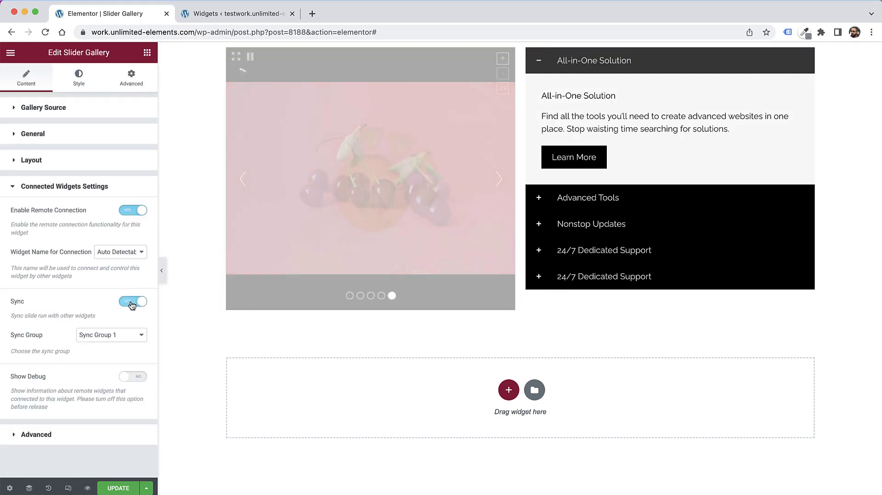
{"action": "left_click", "coordinate": [133, 301]}
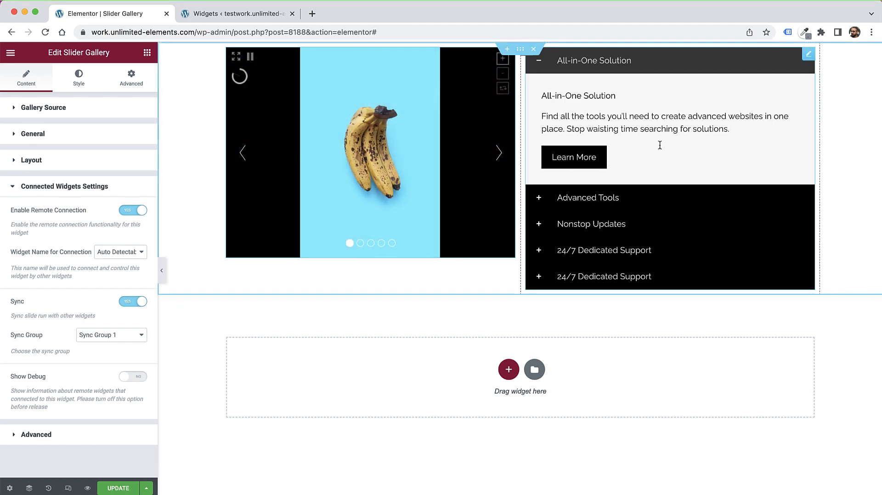
{"action": "left_click", "coordinate": [587, 197]}
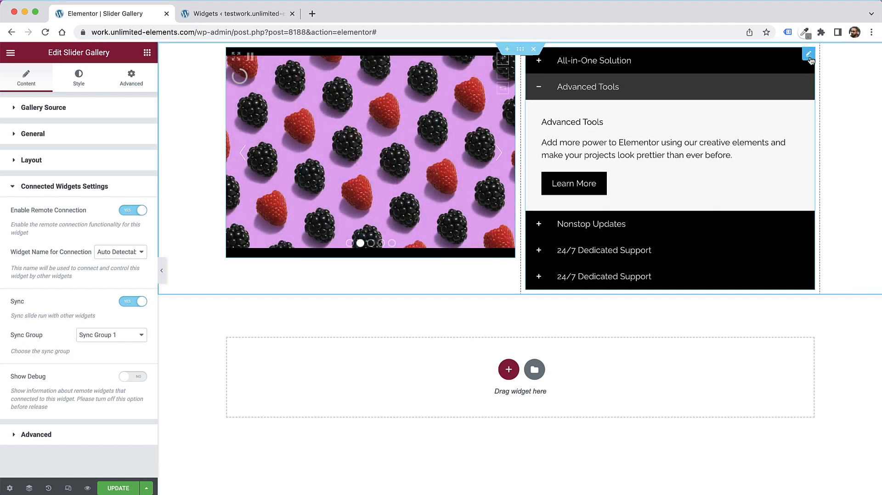
{"action": "left_click", "coordinate": [591, 223]}
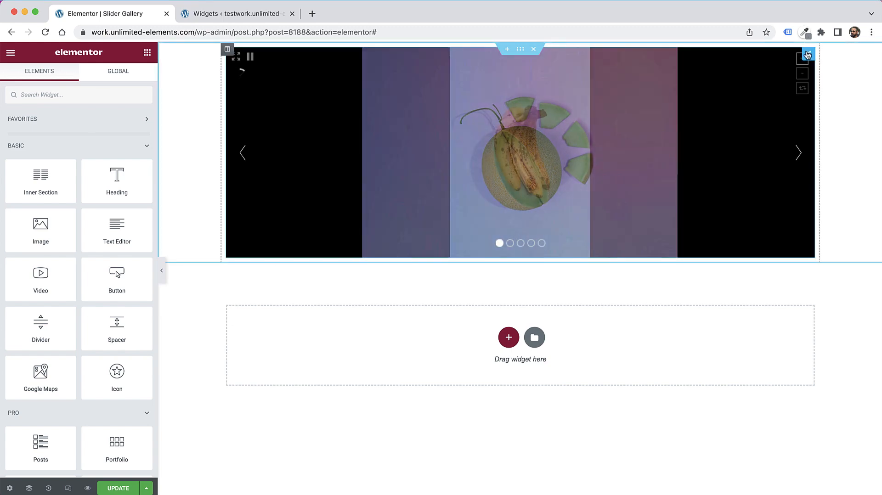
- Set the slider's Gallery Items Source to Image And Video Items
{"action": "left_click", "coordinate": [519, 152]}
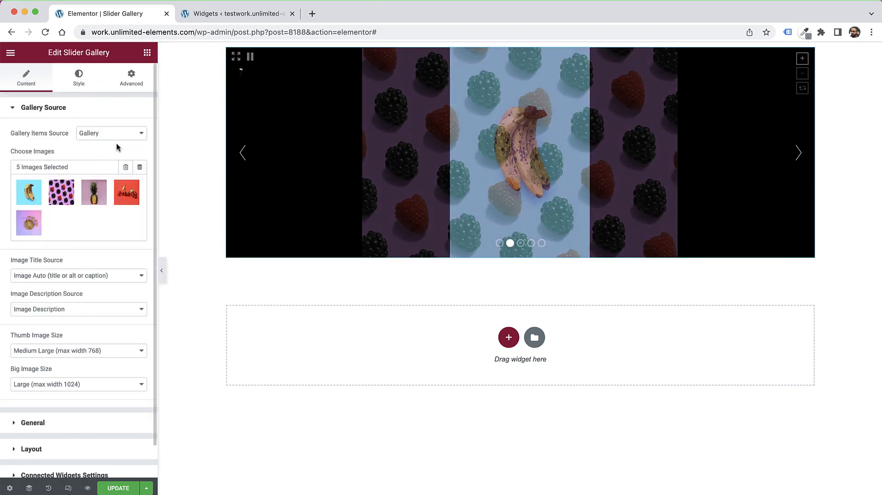
{"action": "left_click", "coordinate": [111, 132]}
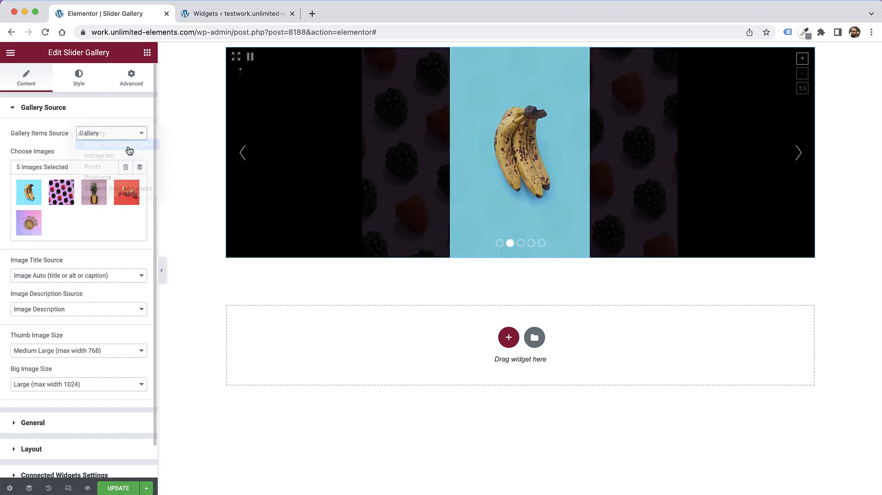
{"action": "left_click", "coordinate": [116, 145]}
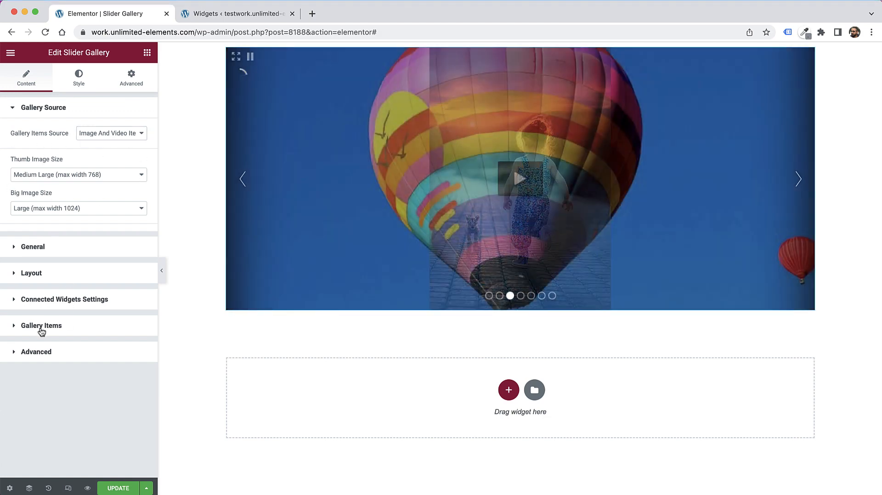
{"action": "left_click", "coordinate": [40, 325]}
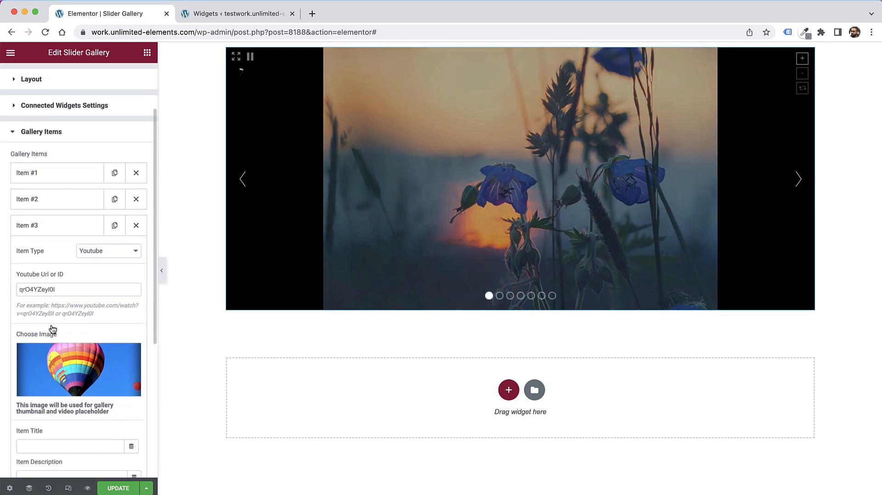
{"action": "left_click", "coordinate": [108, 251]}
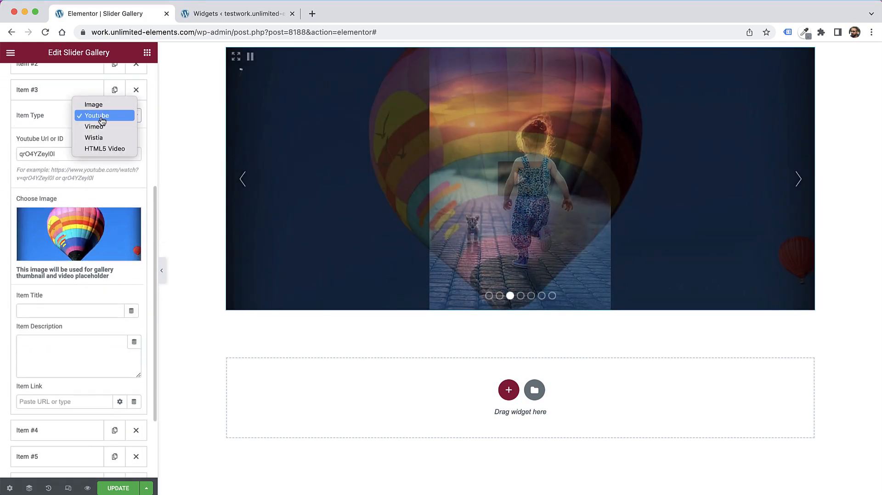
{"action": "mouse_move", "coordinate": [93, 137]}
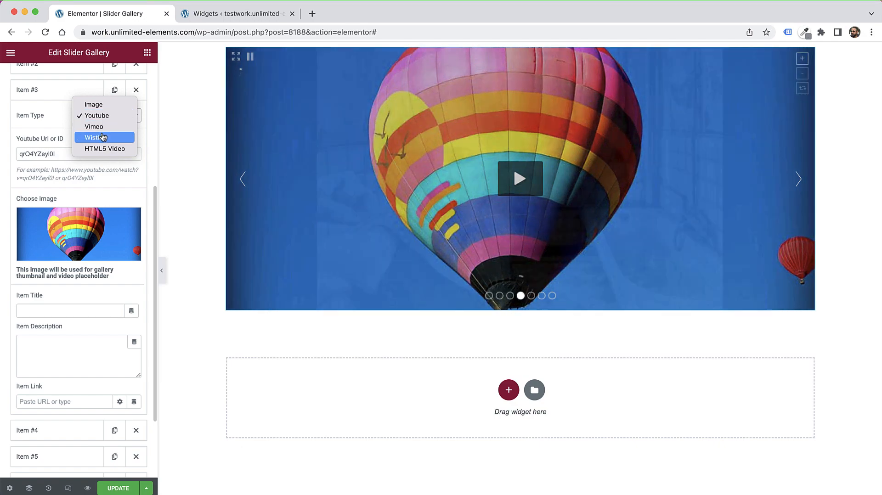
{"action": "mouse_move", "coordinate": [109, 148]}
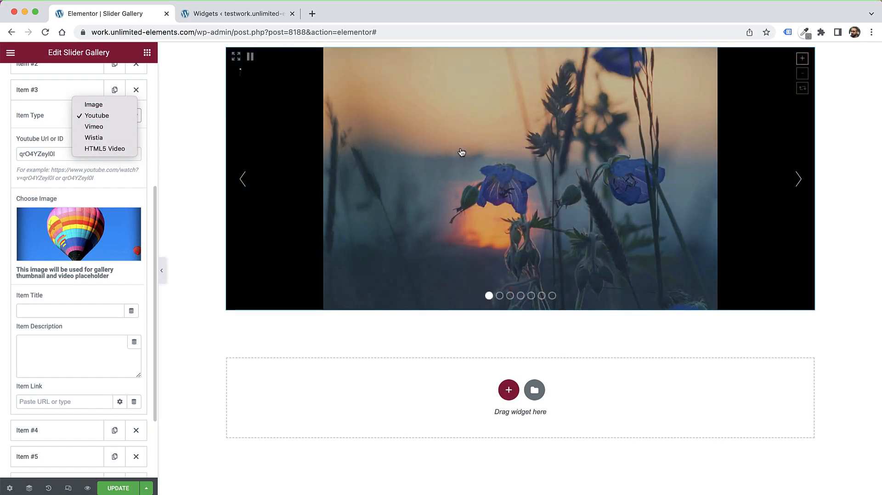
{"action": "left_click", "coordinate": [96, 115]}
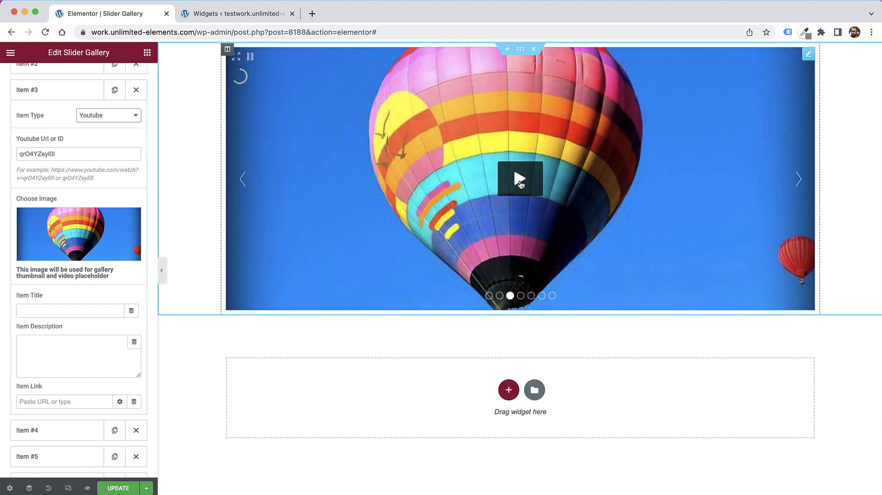
{"action": "left_click", "coordinate": [519, 179]}
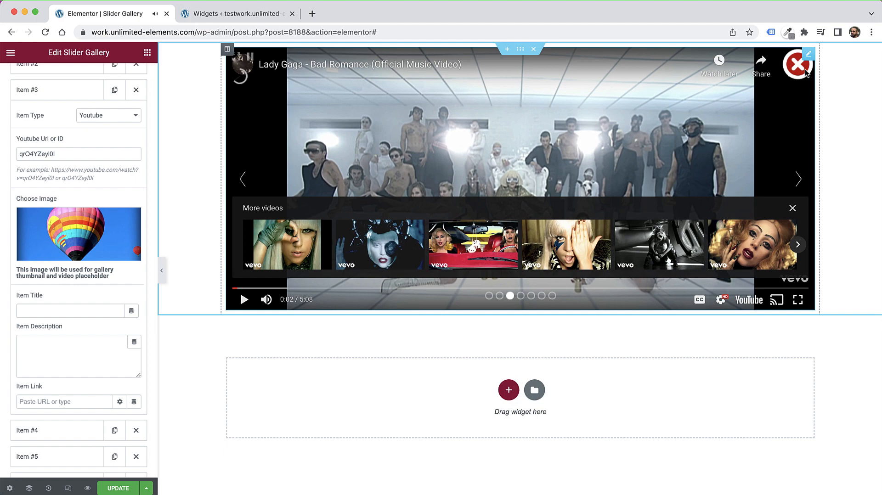
{"action": "left_click", "coordinate": [802, 65]}
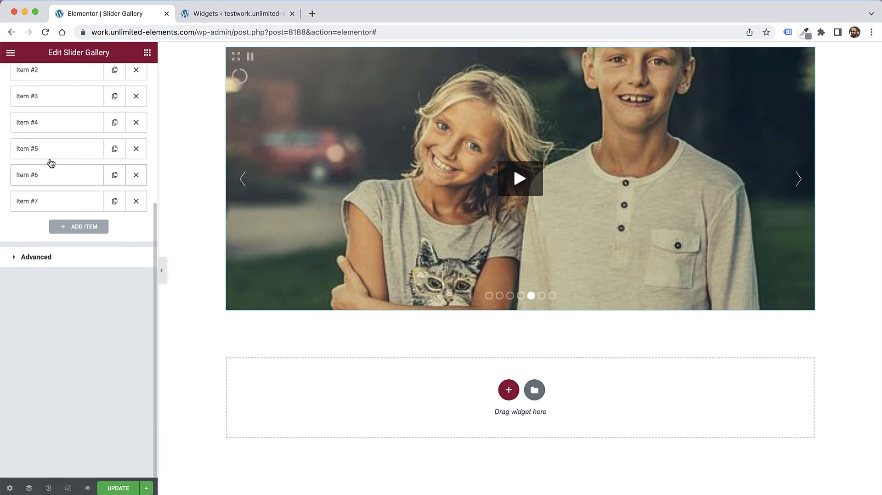
{"action": "scroll", "scroll_direction": "up", "scroll_amount": 3}
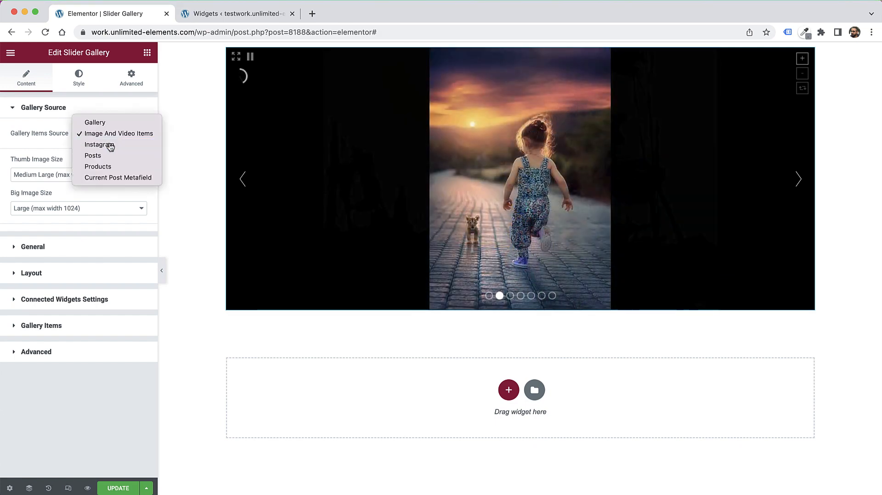
- Set Gallery Items Source to Instagram and browse through a couple of photos
{"action": "left_click", "coordinate": [99, 145]}
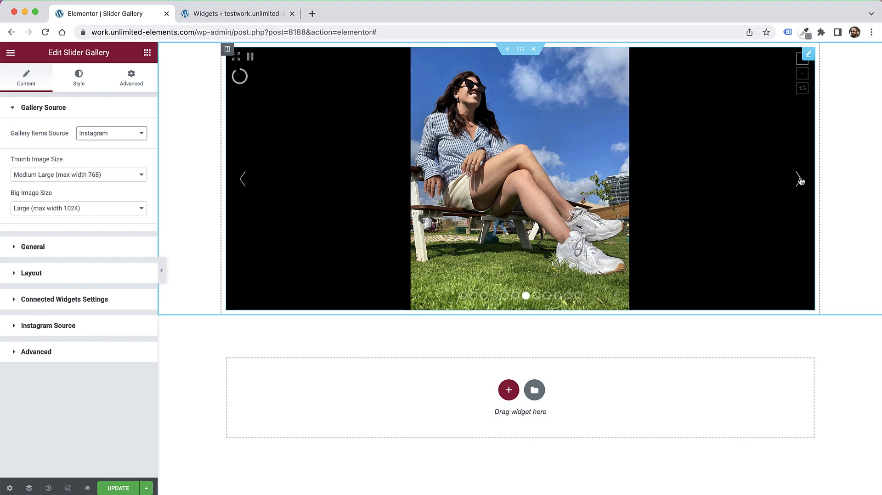
{"action": "left_click", "coordinate": [798, 179]}
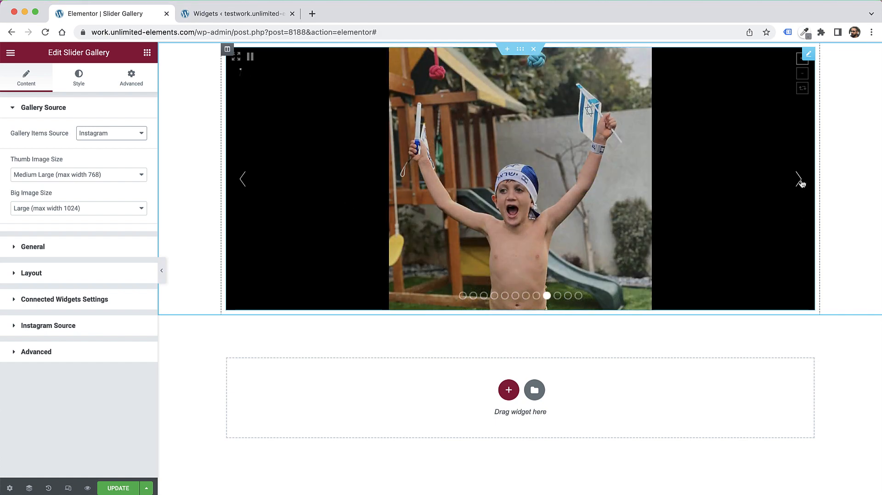
{"action": "left_click", "coordinate": [110, 133]}
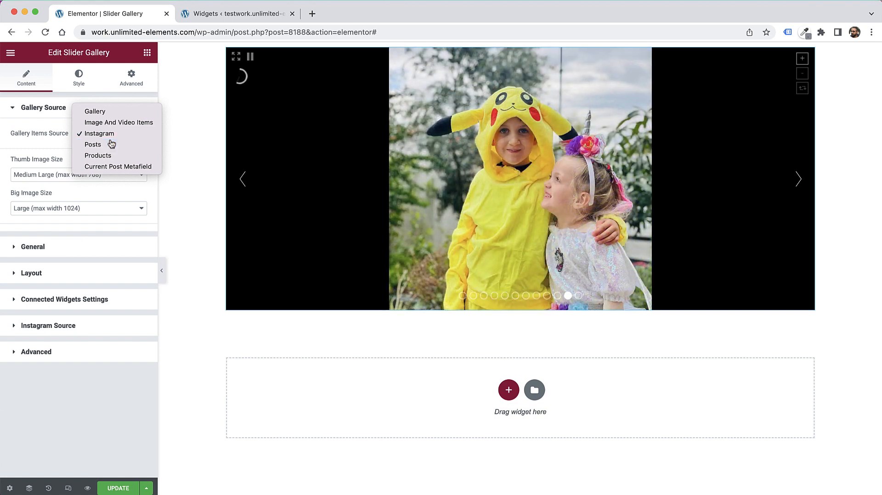
- Set the gallery source to Posts and keep a custom posts query
{"action": "left_click", "coordinate": [92, 144]}
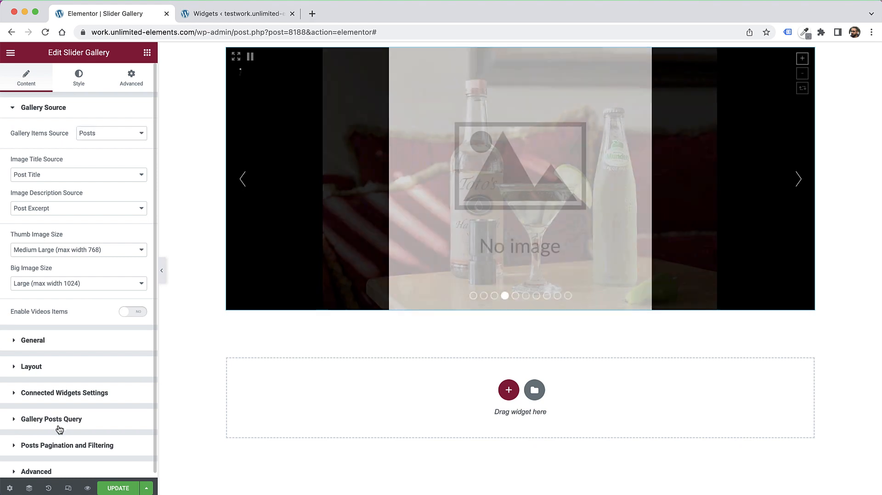
{"action": "left_click", "coordinate": [51, 419]}
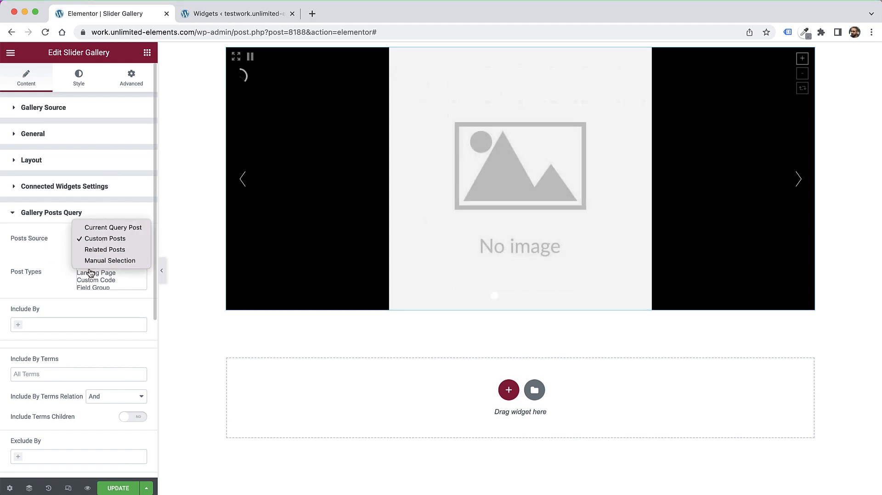
{"action": "left_click", "coordinate": [105, 238]}
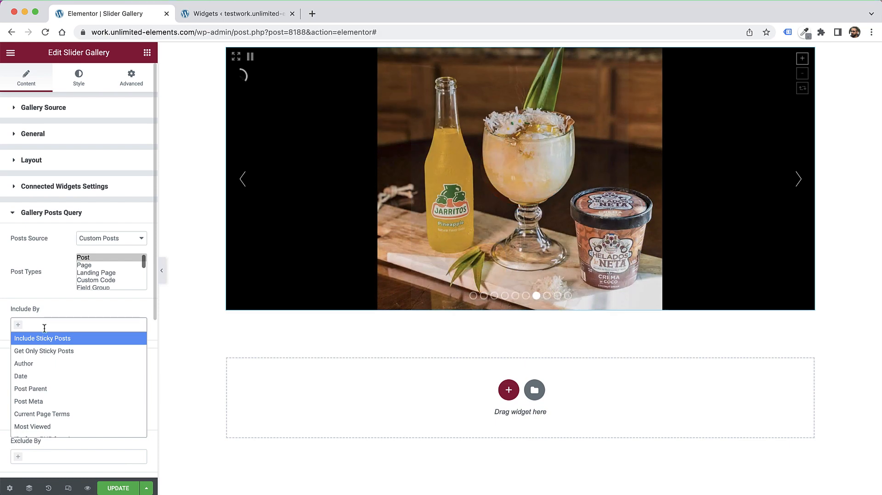
{"action": "left_click", "coordinate": [41, 413]}
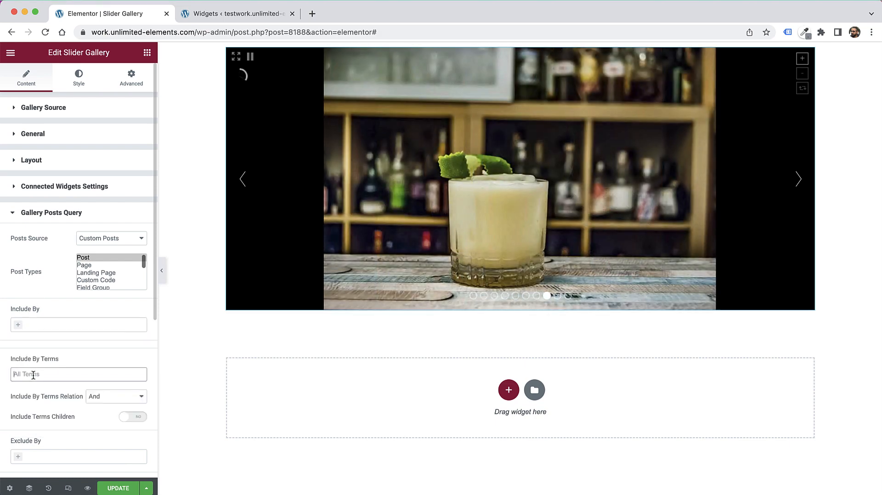
- Include the Desserts and Cocktails terms and set the terms relation
{"action": "left_click", "coordinate": [78, 375]}
{"action": "type", "text": "co"}
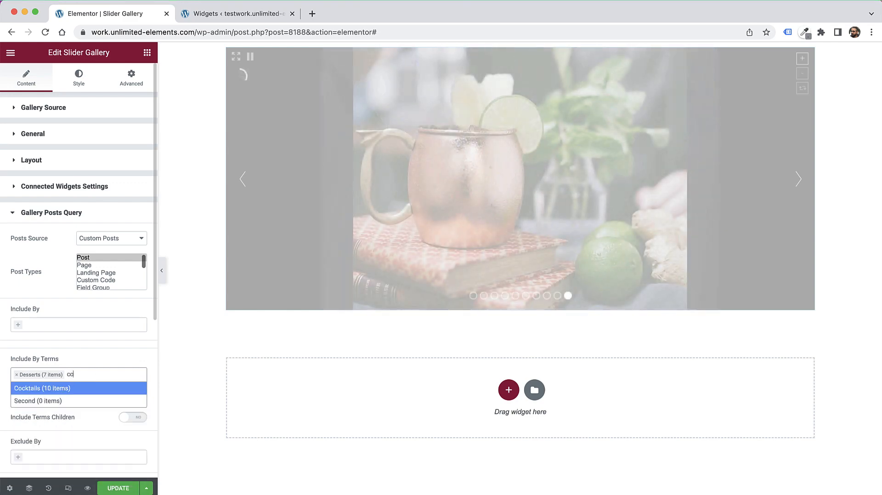
{"action": "left_click", "coordinate": [42, 388]}
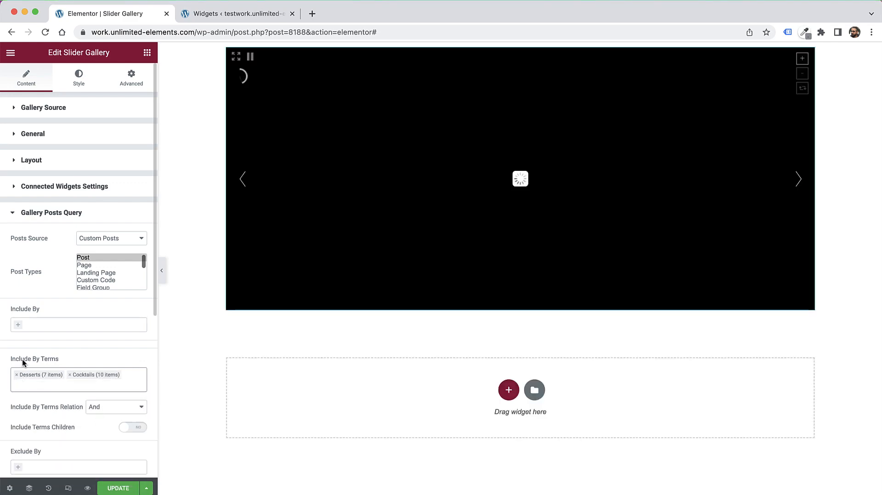
{"action": "left_click", "coordinate": [115, 407]}
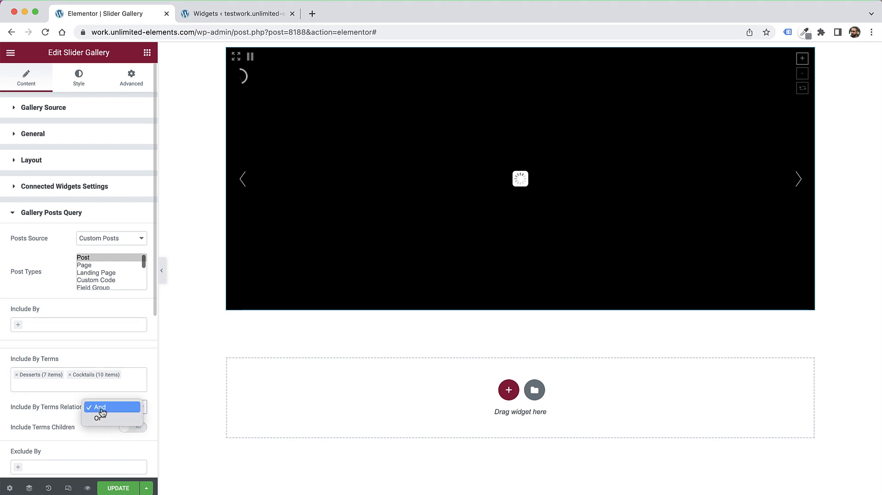
{"action": "left_click", "coordinate": [98, 418]}
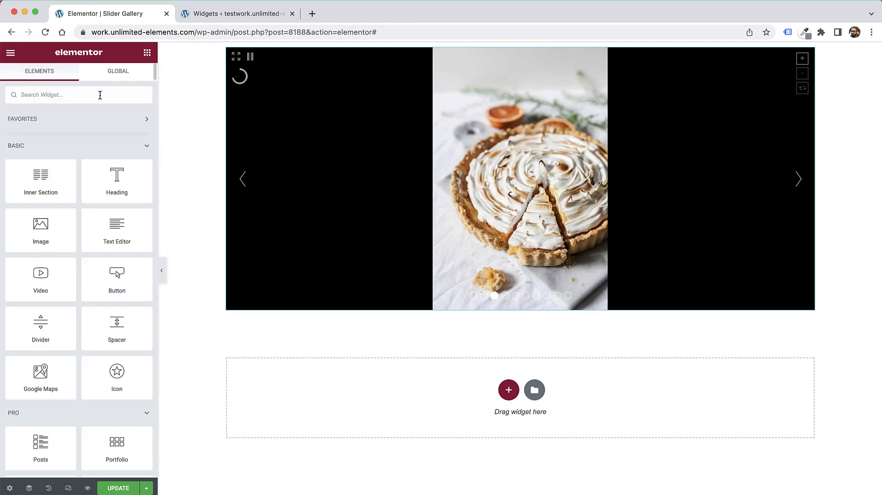
- Switch on Enable Post Filtering under the slider gallery's Posts Pagination and Filtering
{"action": "left_click", "coordinate": [519, 180]}
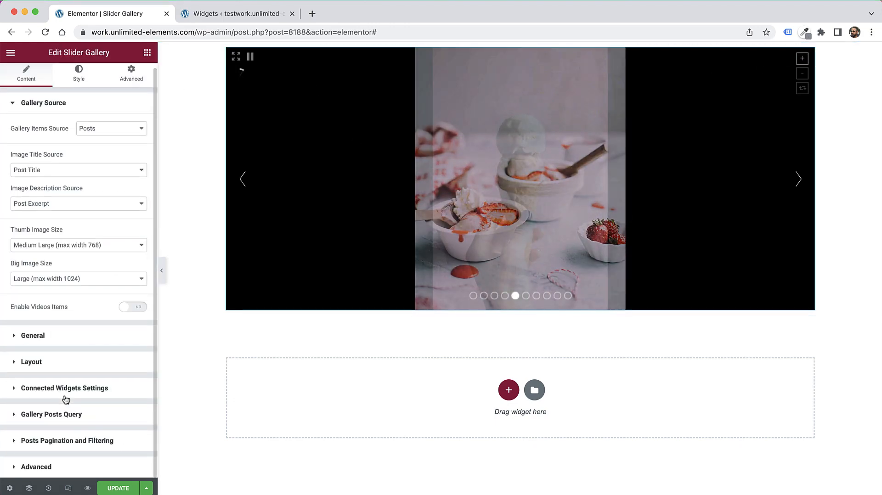
{"action": "left_click", "coordinate": [66, 440]}
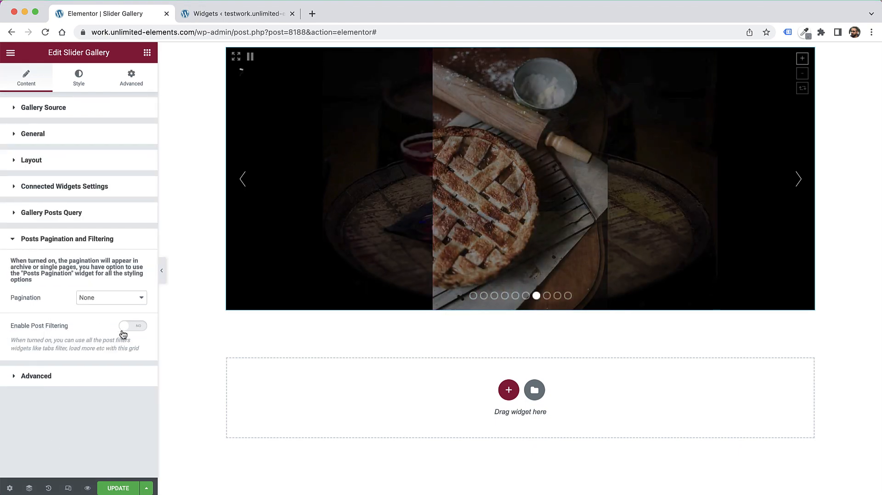
{"action": "left_click", "coordinate": [132, 325]}
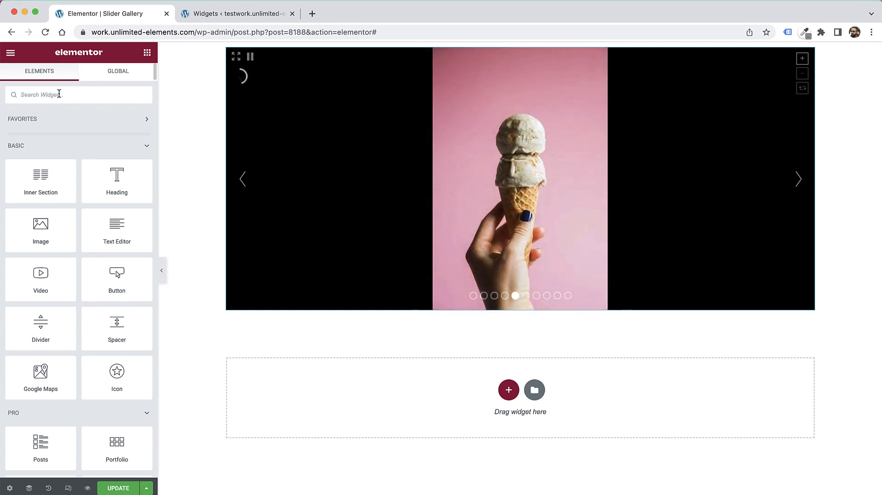
- Add a Tabs Filter restricted to the specific terms Cocktails and Desserts
{"action": "type", "text": "tabs"}
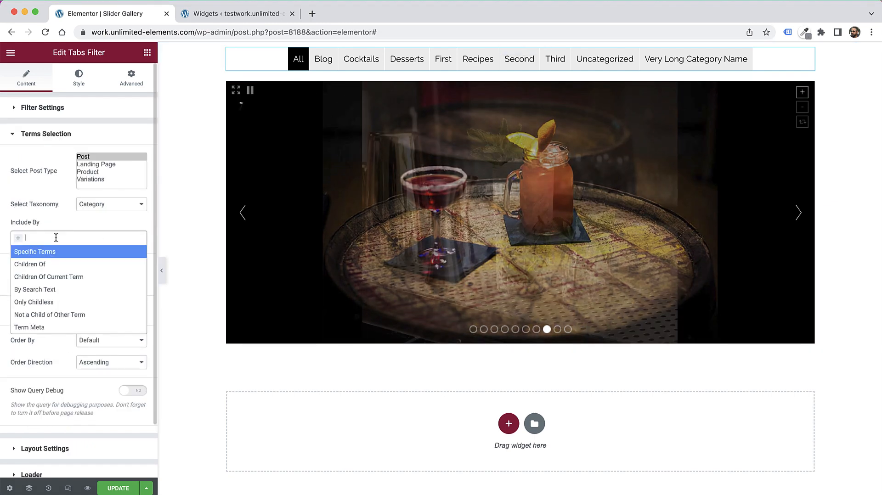
{"action": "left_click", "coordinate": [35, 251]}
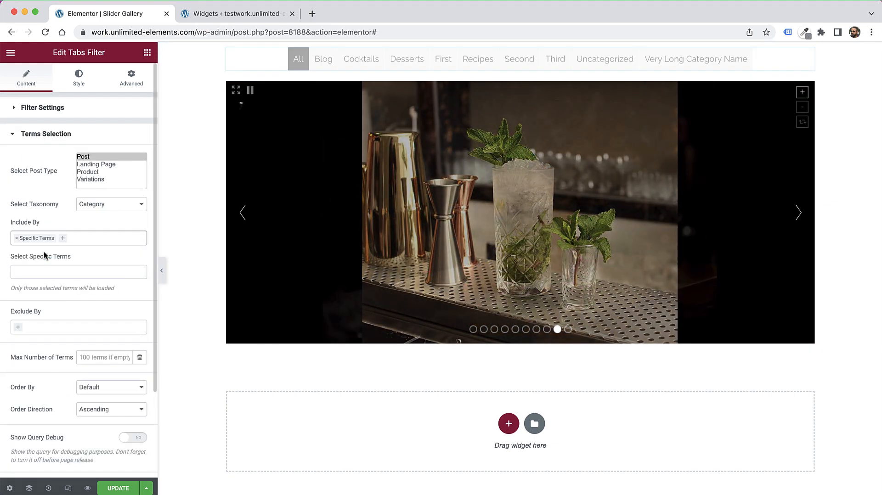
{"action": "type", "text": "cock"}
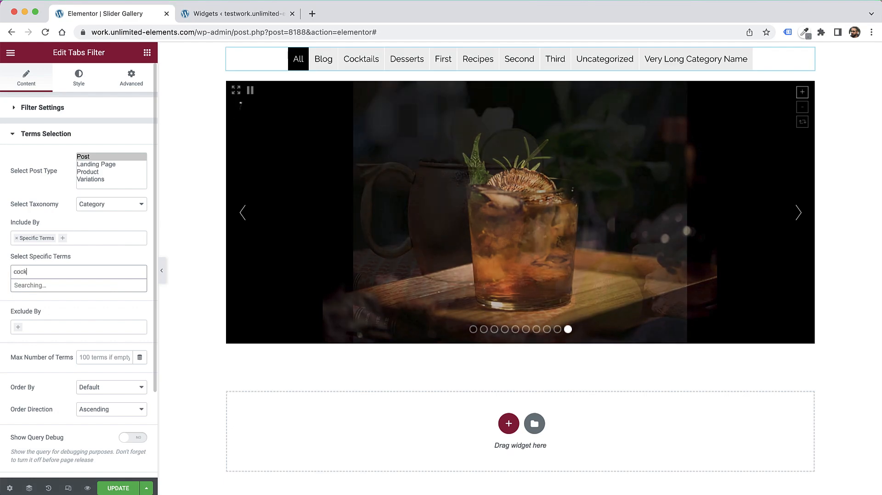
{"action": "left_click", "coordinate": [79, 285]}
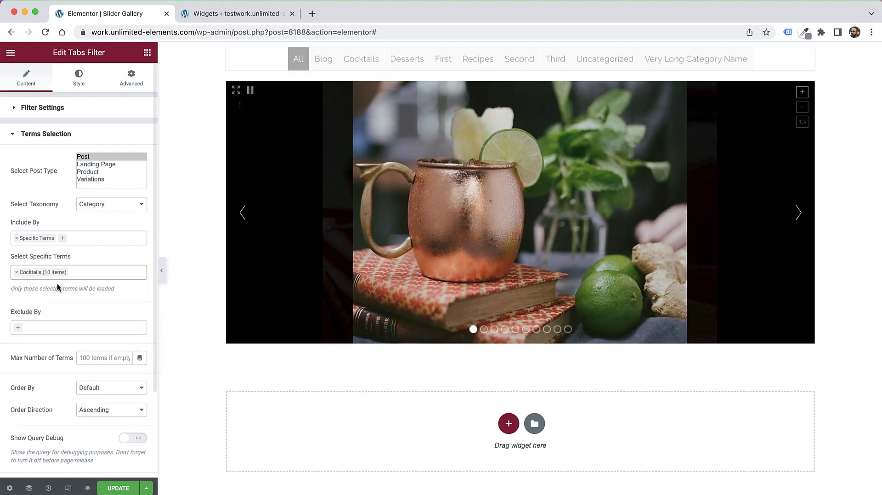
{"action": "type", "text": "dess"}
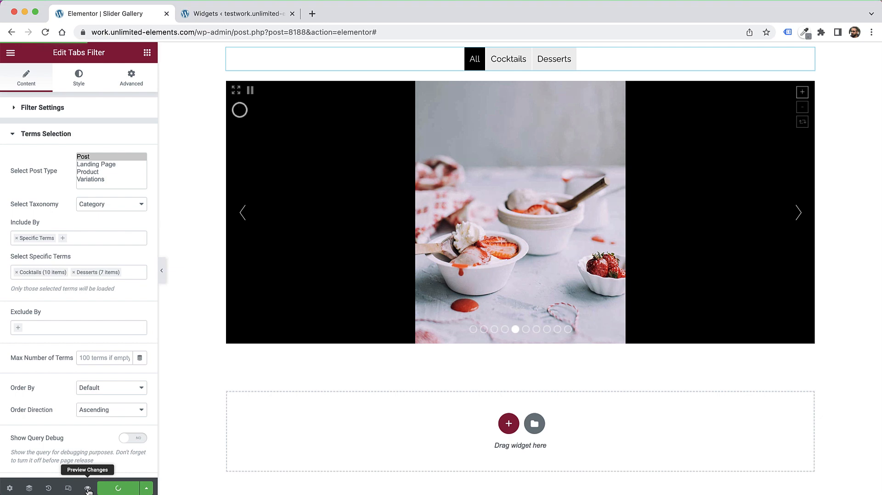
- Preview the page, toggle the Cocktails and Desserts tabs, then return to the editor
{"action": "left_click", "coordinate": [87, 488]}
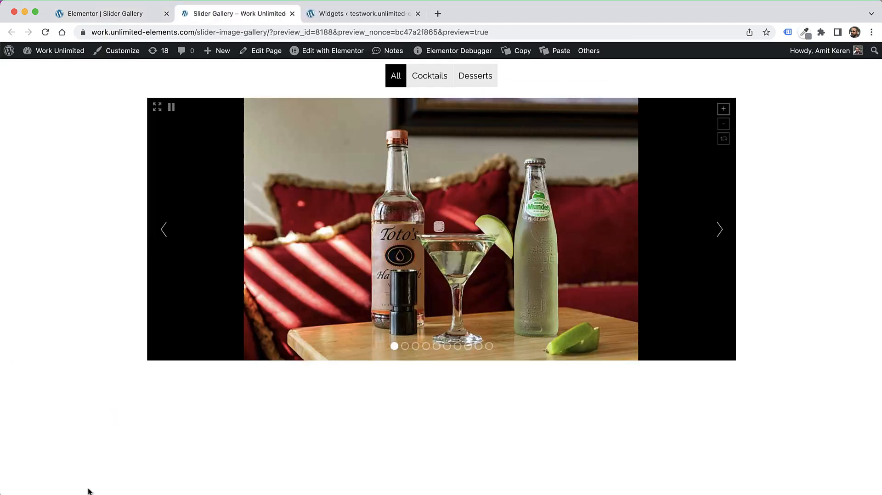
{"action": "left_click", "coordinate": [429, 75]}
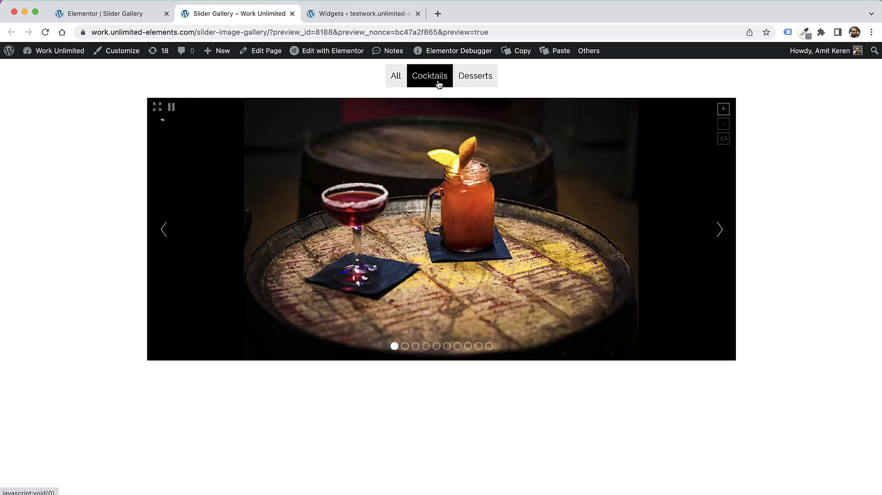
{"action": "left_click", "coordinate": [474, 75]}
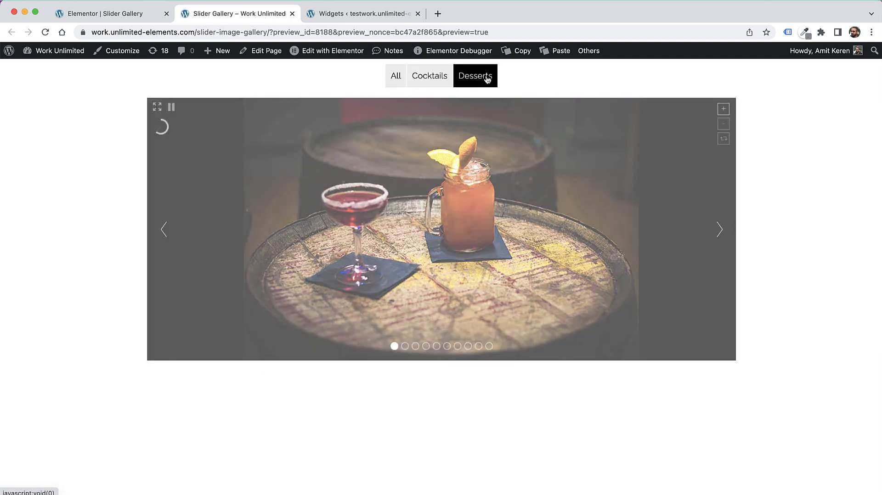
{"action": "left_click", "coordinate": [474, 76]}
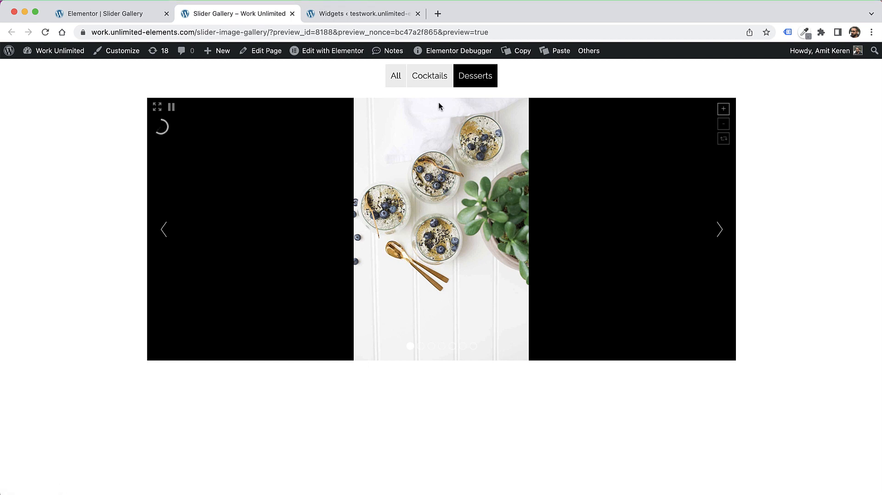
{"action": "left_click", "coordinate": [428, 75]}
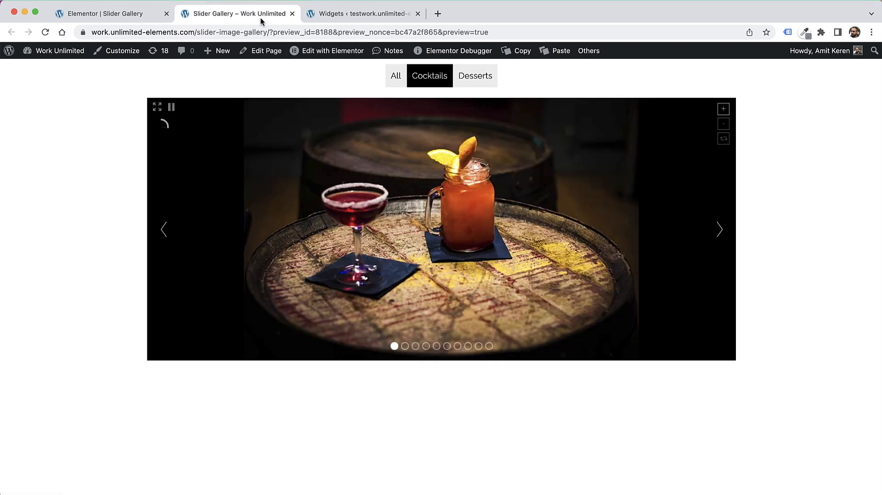
{"action": "left_click", "coordinate": [396, 75]}
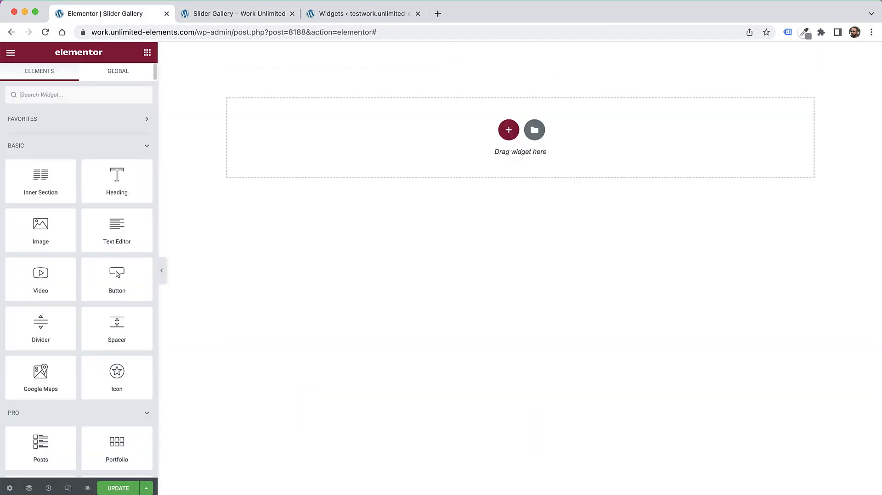
- Add a Slider Gallery sourced from Products and review its products query options
{"action": "type", "text": "slide"}
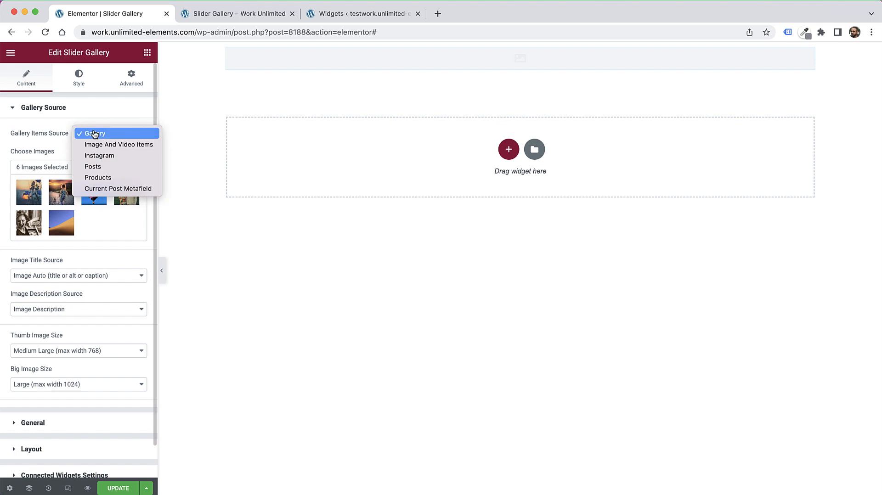
{"action": "left_click", "coordinate": [98, 177]}
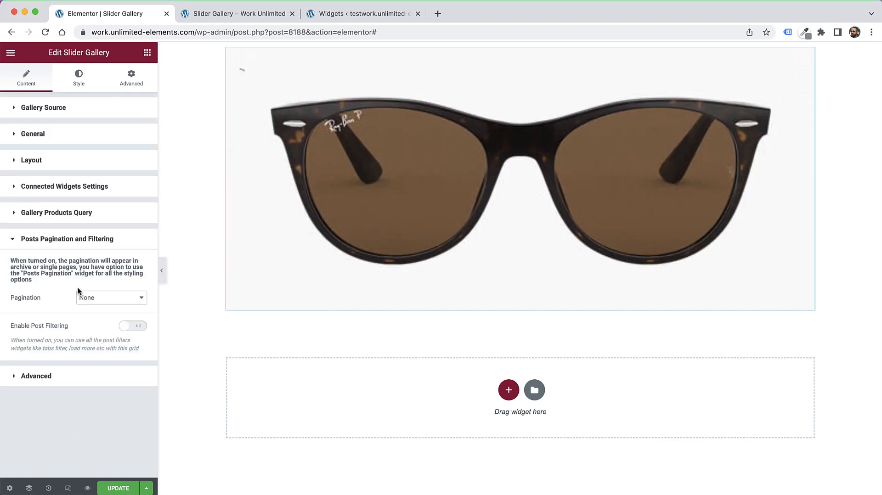
{"action": "left_click", "coordinate": [56, 212]}
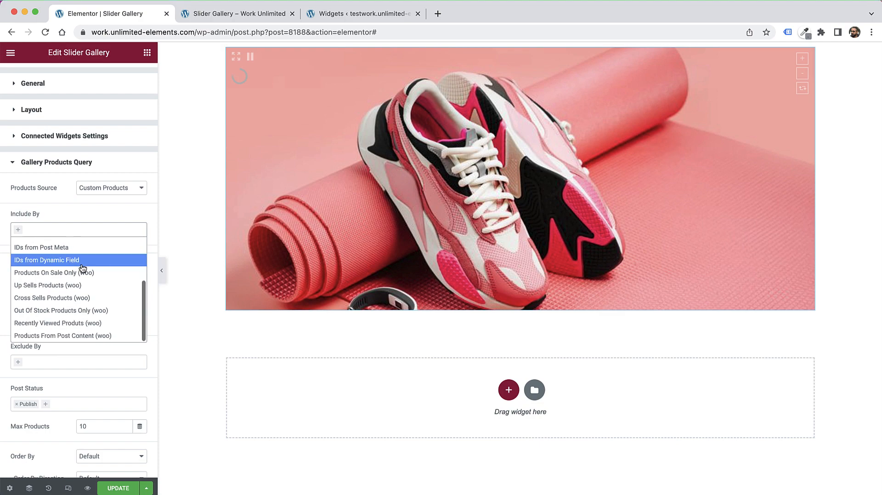
{"action": "mouse_move", "coordinate": [60, 310]}
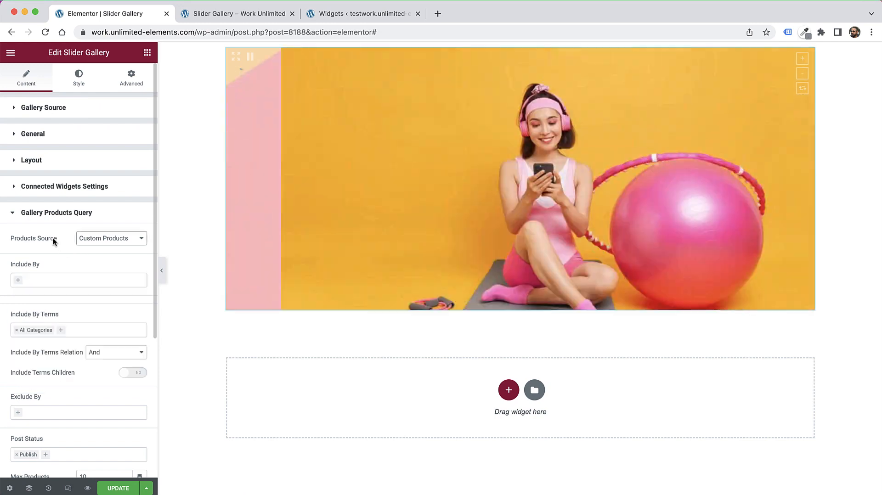
{"action": "left_click", "coordinate": [110, 237]}
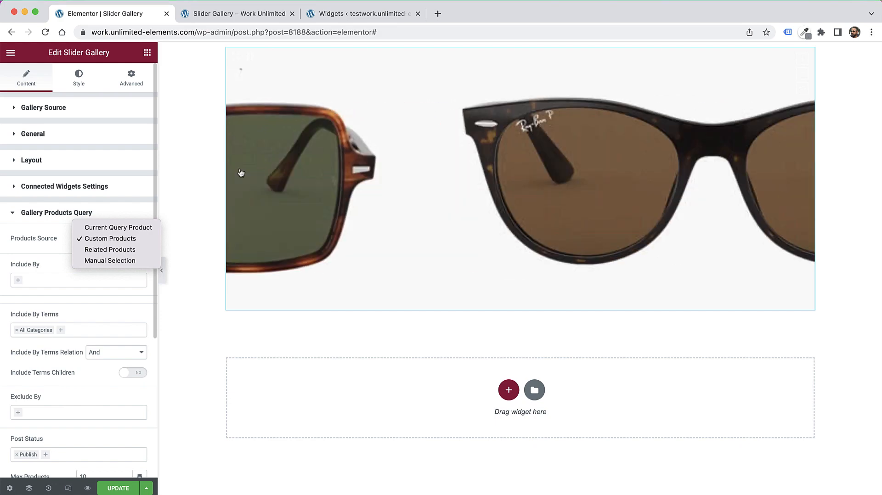
{"action": "left_click", "coordinate": [108, 238]}
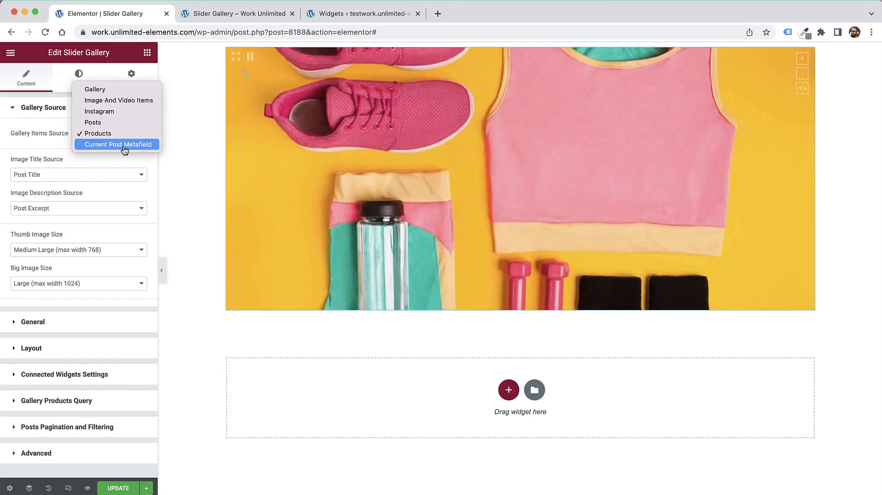
- Try Current Post Metafield as the source, then revert it to Gallery images
{"action": "left_click", "coordinate": [117, 144]}
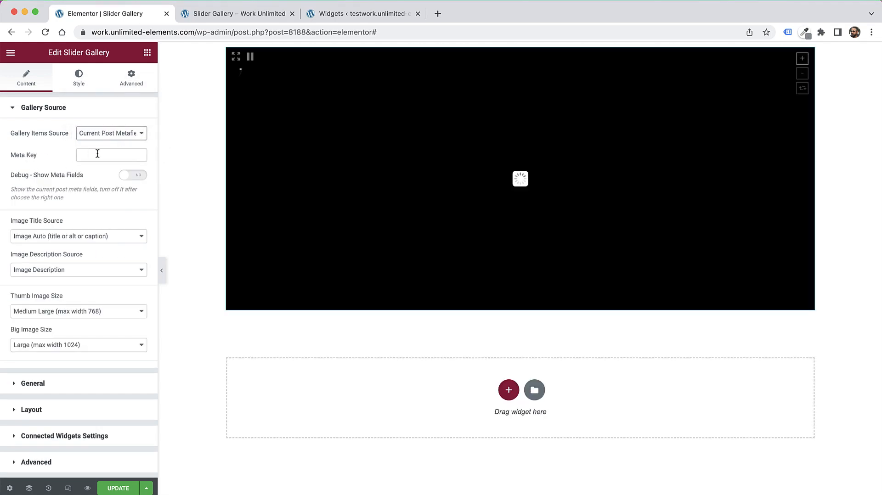
{"action": "left_click", "coordinate": [111, 133]}
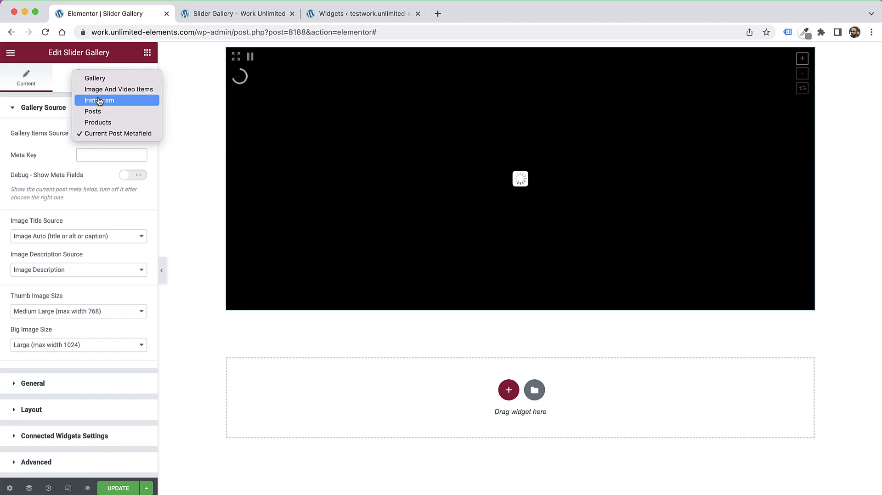
{"action": "left_click", "coordinate": [94, 78]}
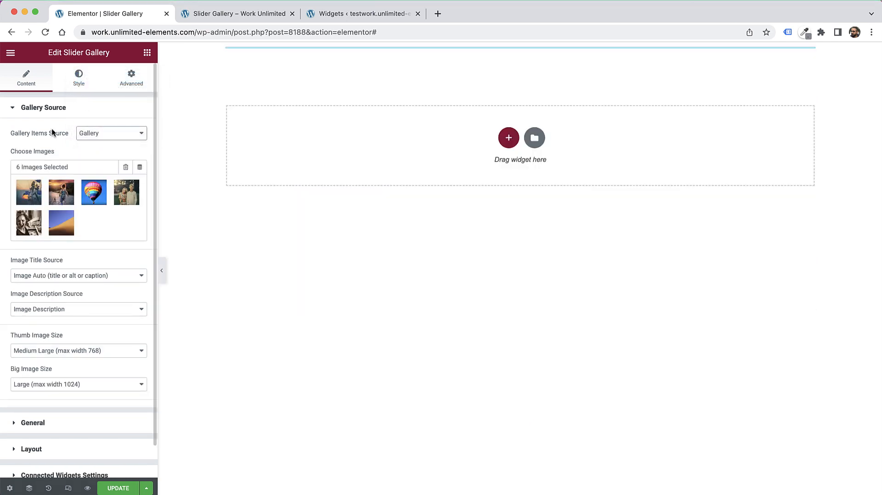
{"action": "left_click", "coordinate": [78, 77]}
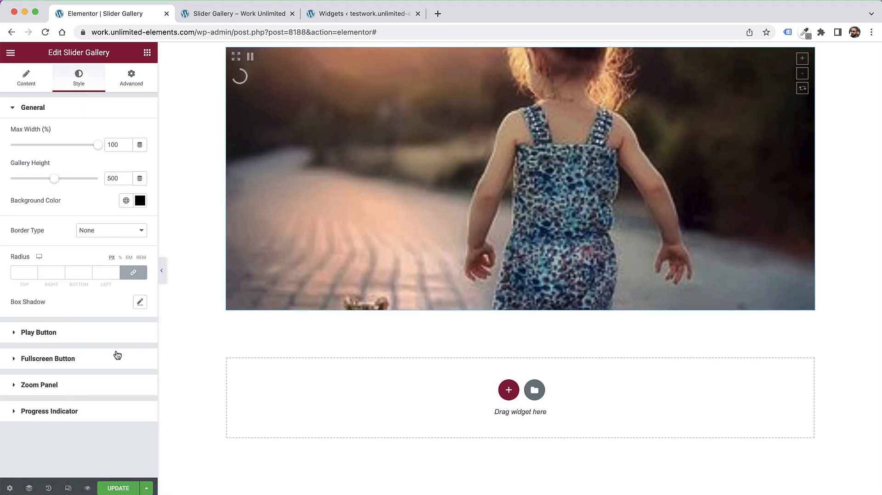
- Set Play Button Align to Center and check the play button offset fields
{"action": "left_click", "coordinate": [38, 332]}
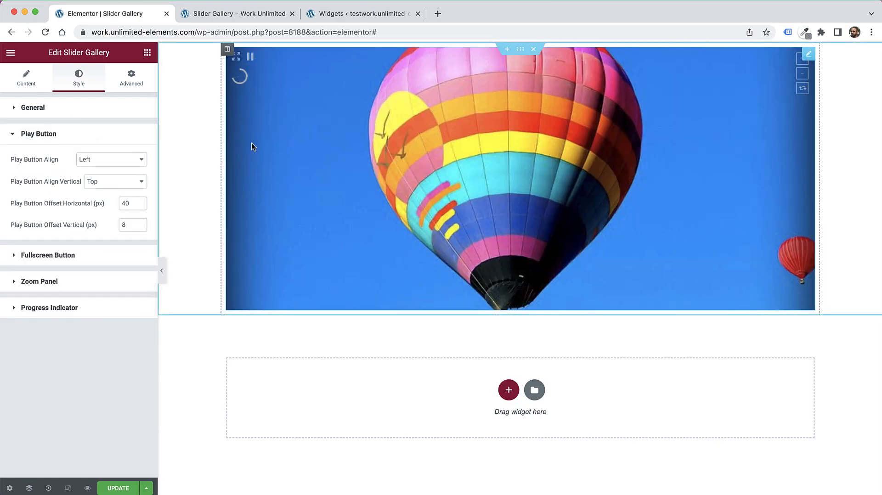
{"action": "left_click", "coordinate": [110, 159]}
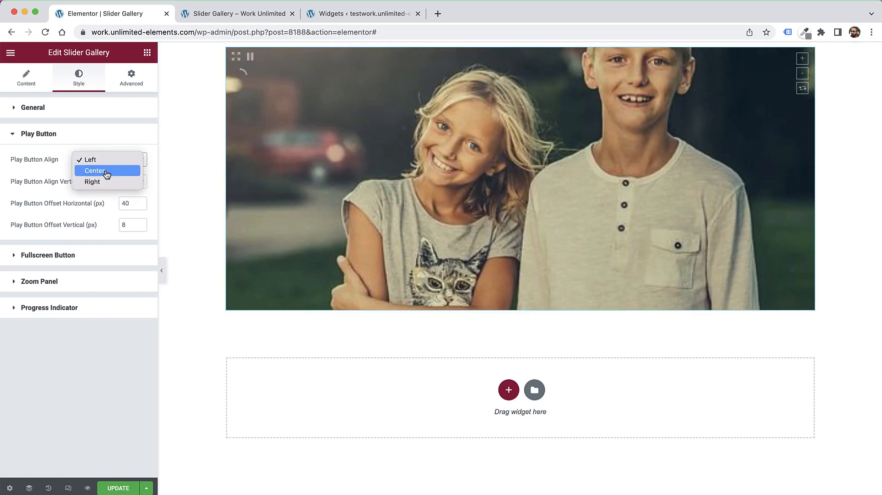
{"action": "left_click", "coordinate": [96, 170]}
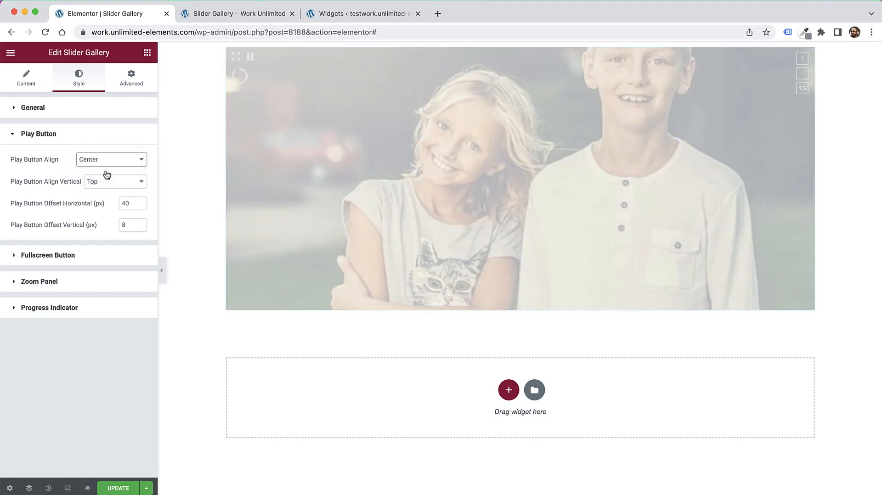
{"action": "scroll", "scroll_direction": "down", "scroll_amount": 3}
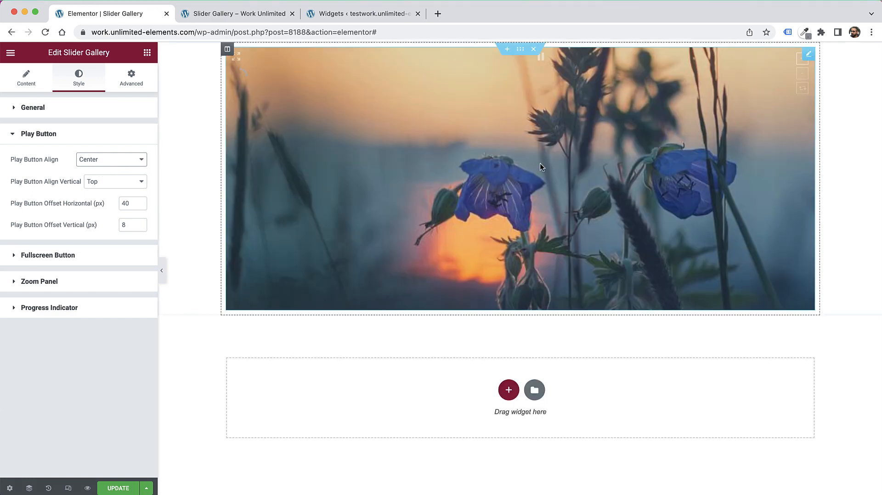
{"action": "mouse_move", "coordinate": [542, 63]}
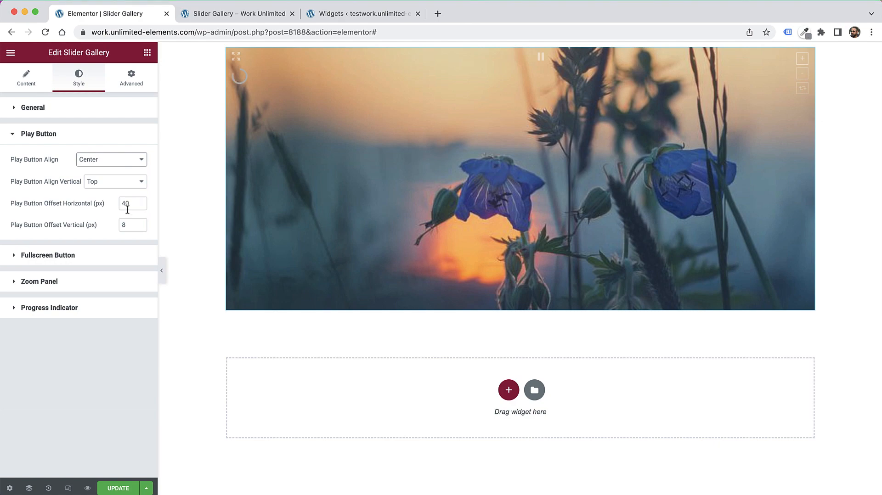
{"action": "left_click", "coordinate": [129, 225]}
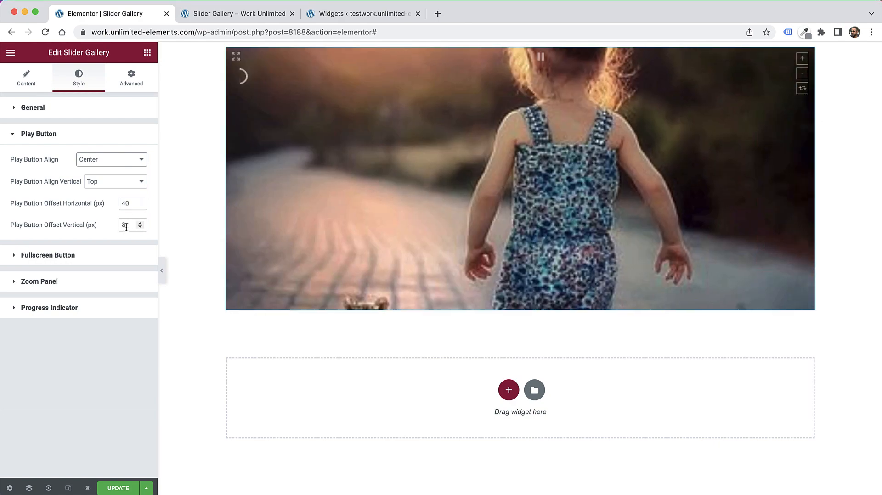